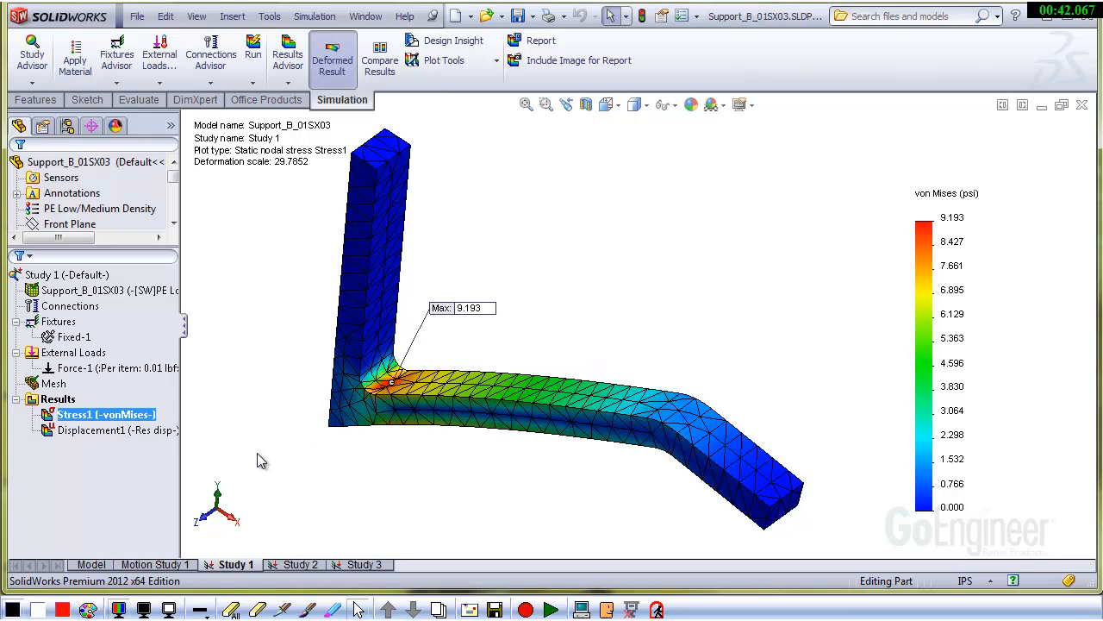
# Step: Create an aspect-ratio mesh plot of the support and annotate its 9.203 maximum
pyautogui.rightClick(58, 384)
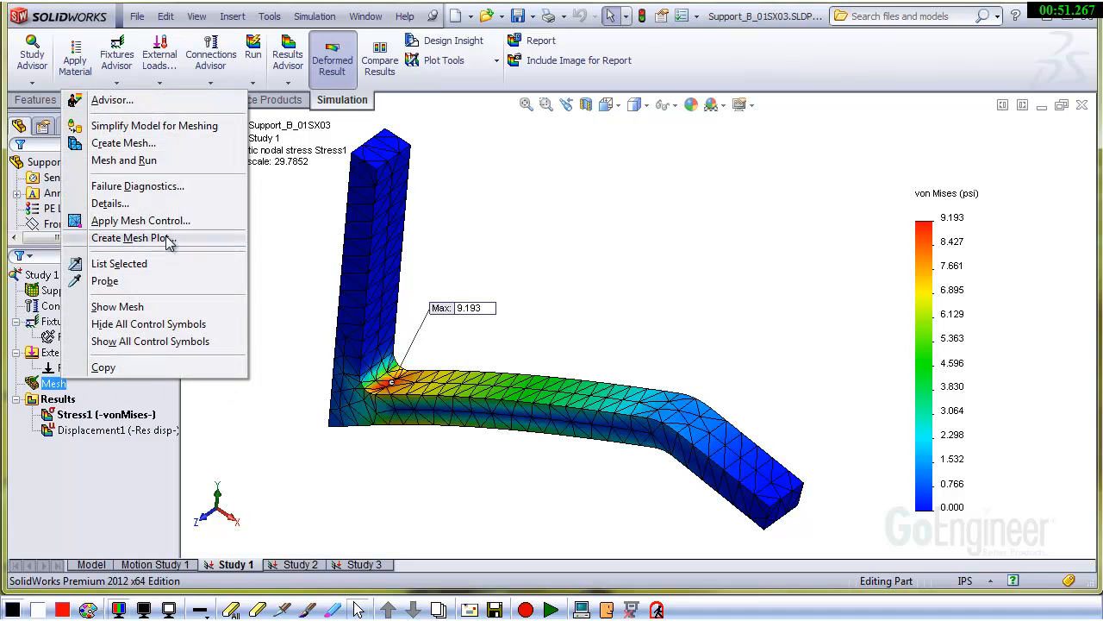
pyautogui.click(131, 237)
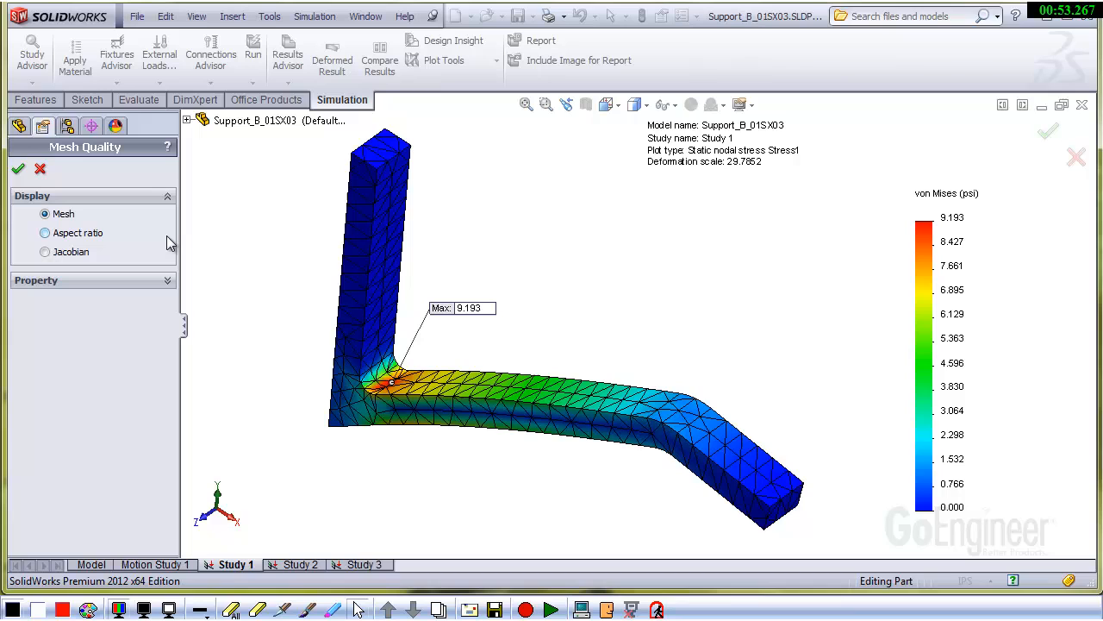
pyautogui.click(45, 232)
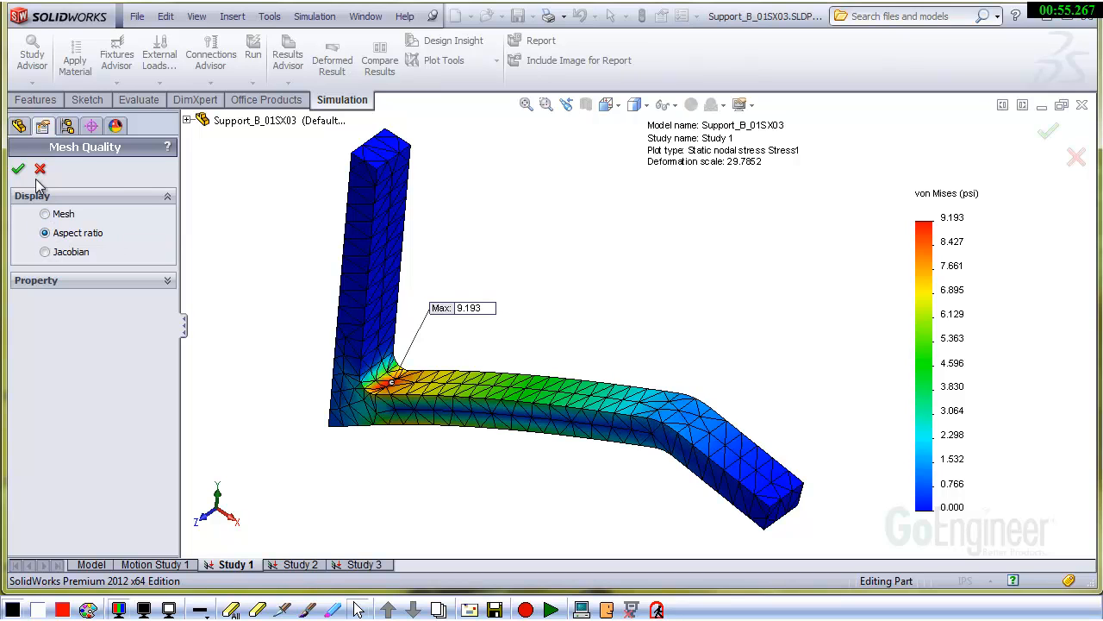
pyautogui.click(18, 168)
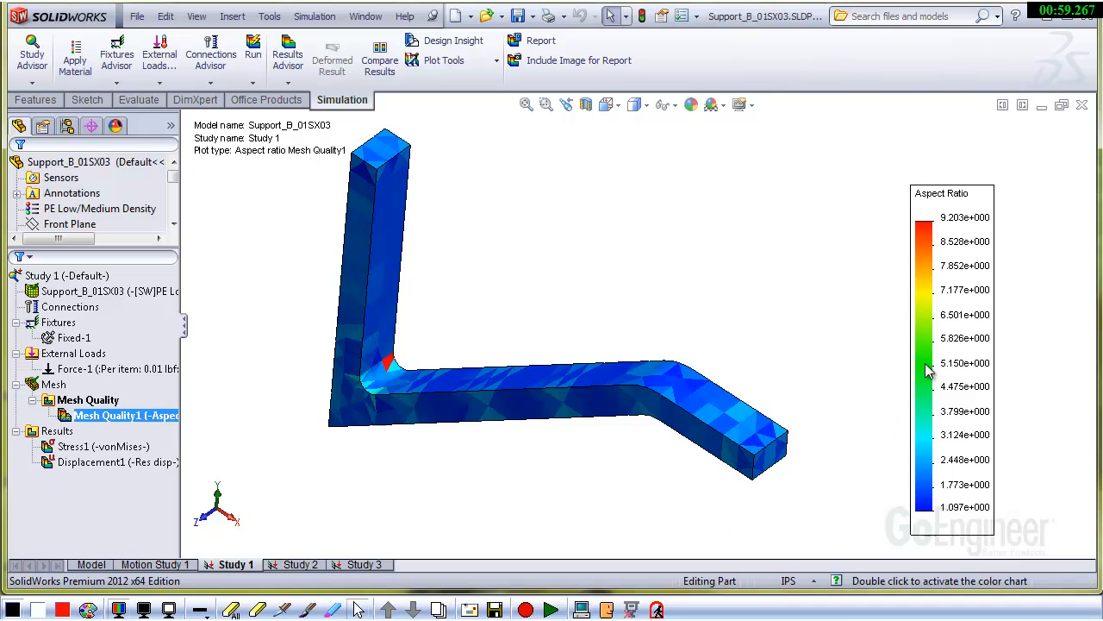
pyautogui.doubleClick(952, 362)
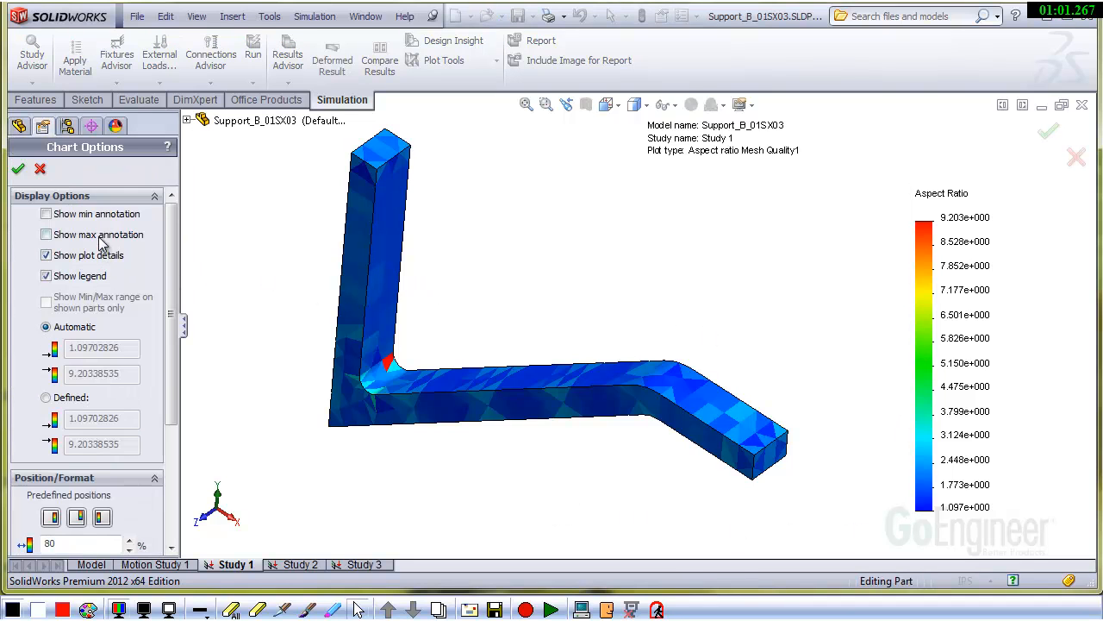
pyautogui.click(18, 168)
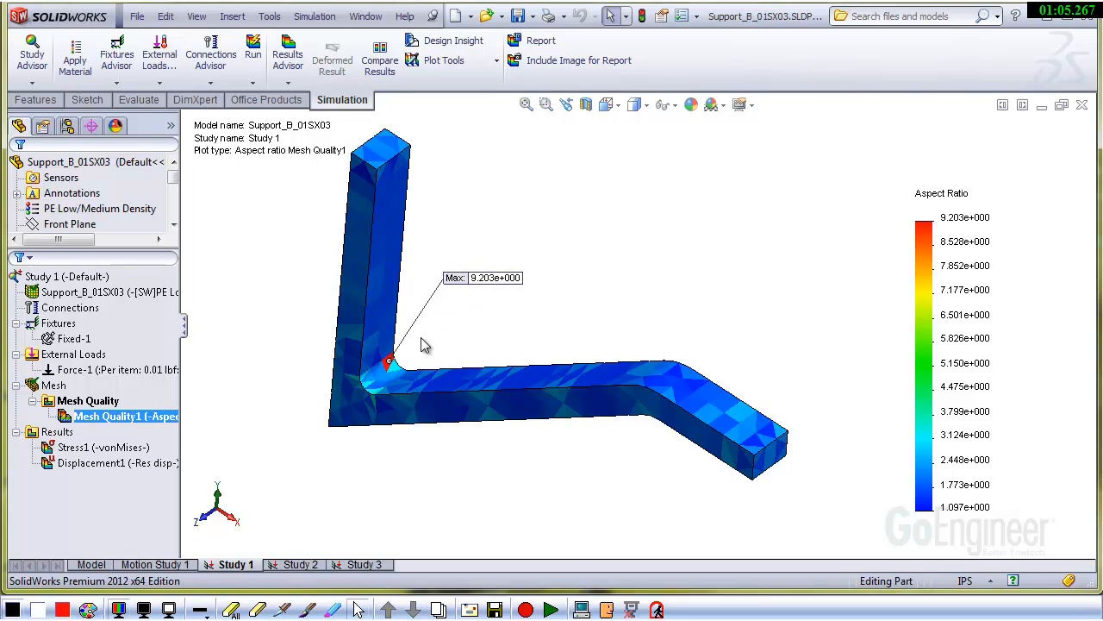
pyautogui.moveTo(410, 112)
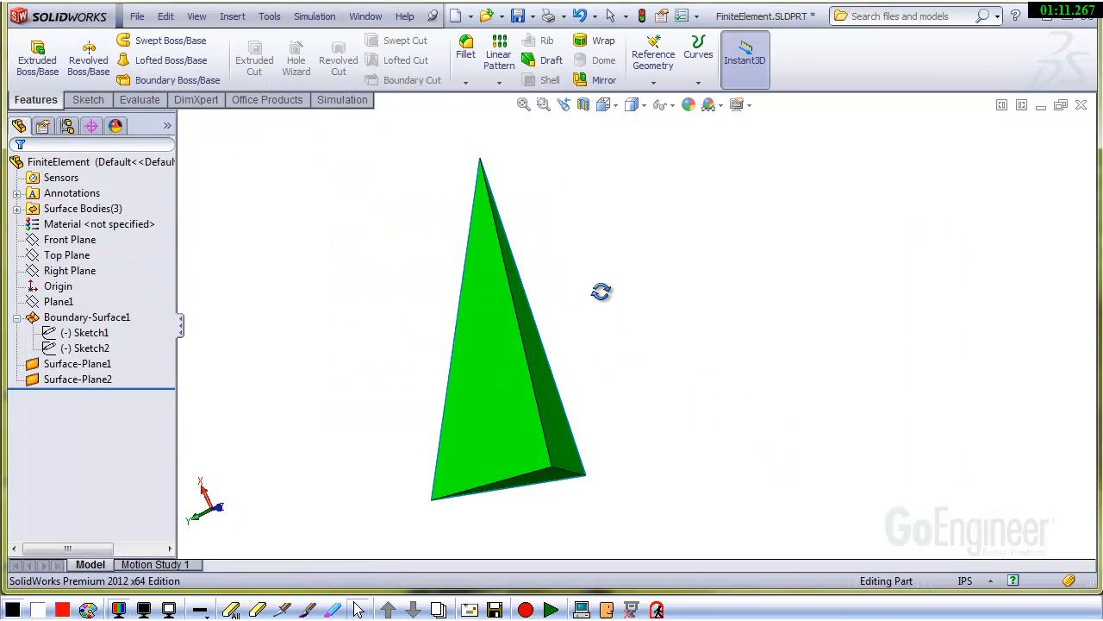
# Step: Rotate the tetrahedron and measure from its apex to the opposite face (2.70 in)
pyautogui.moveTo(601, 290); pyautogui.dragTo(558, 341)
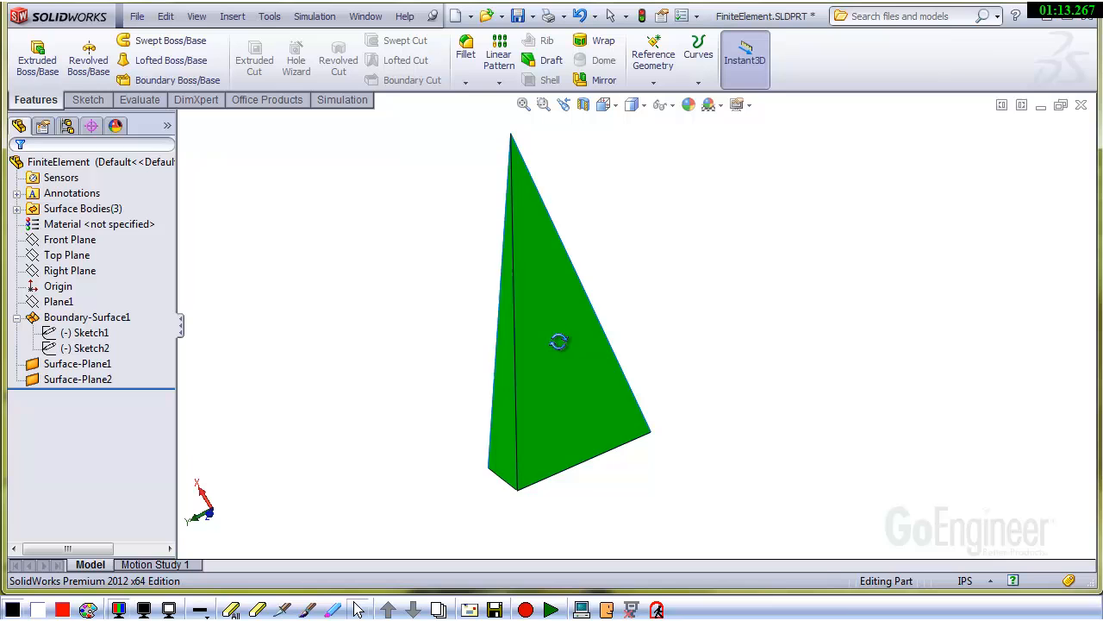
pyautogui.moveTo(559, 341); pyautogui.dragTo(534, 319)
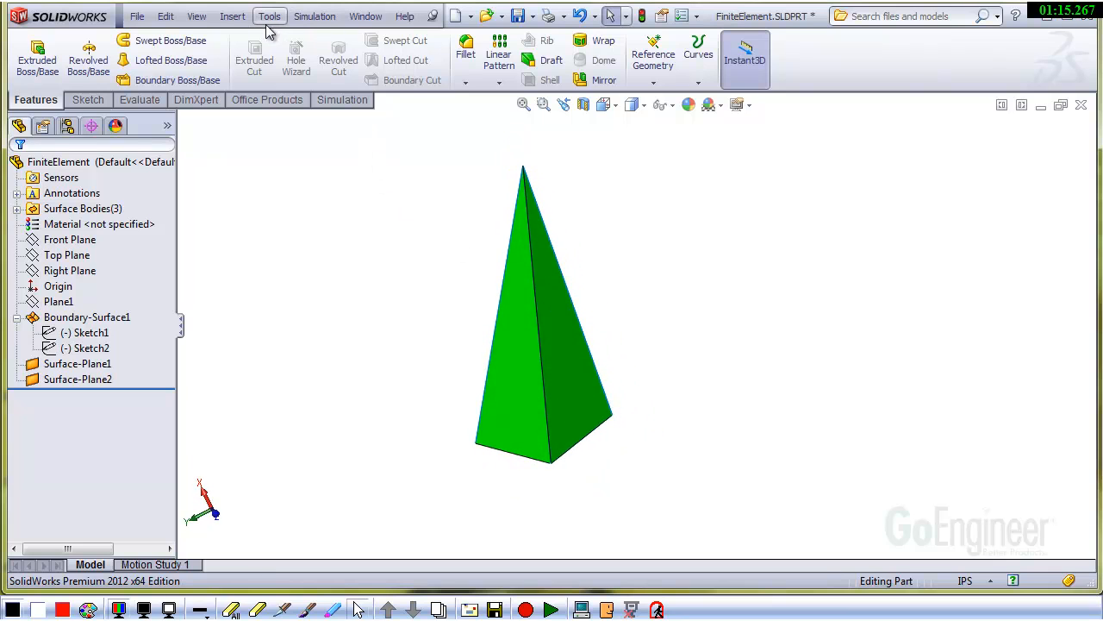
pyautogui.click(269, 16)
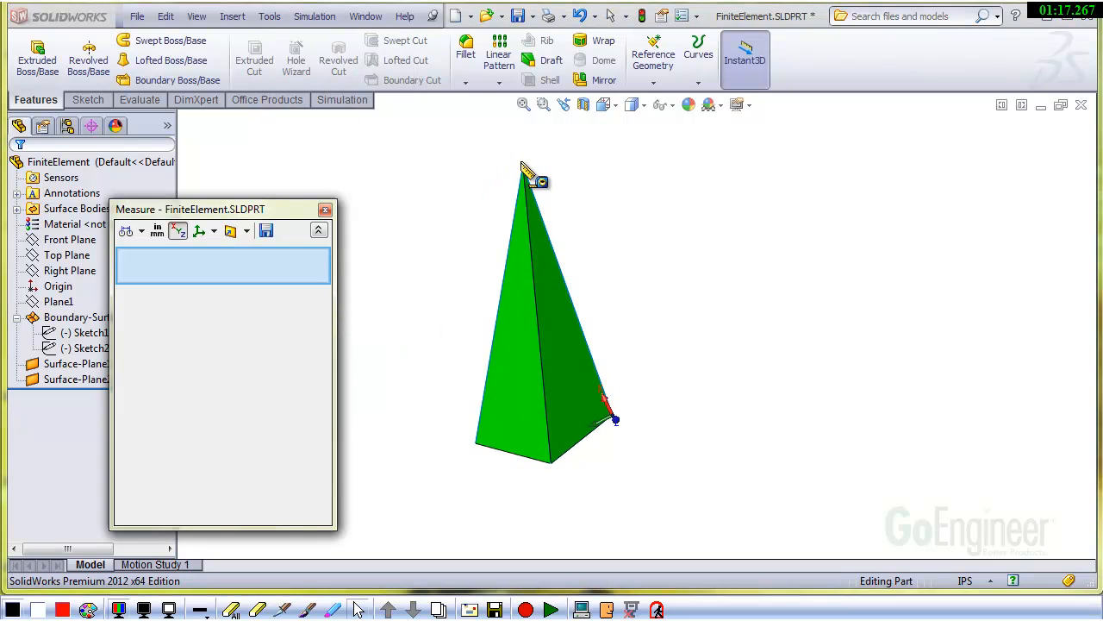
pyautogui.click(556, 209)
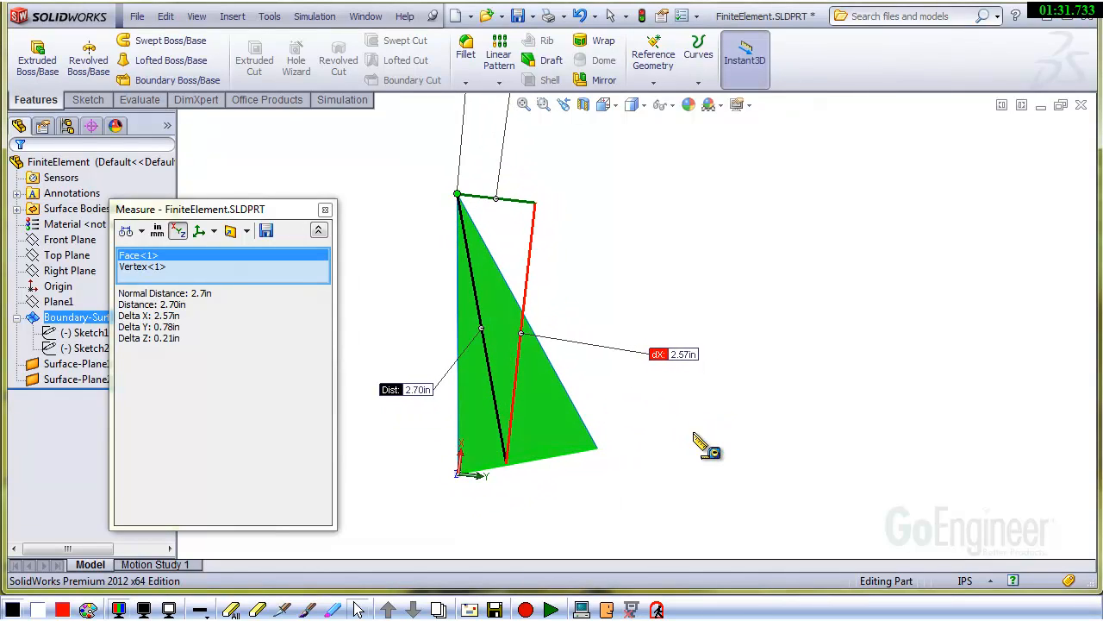
pyautogui.moveTo(716, 435)
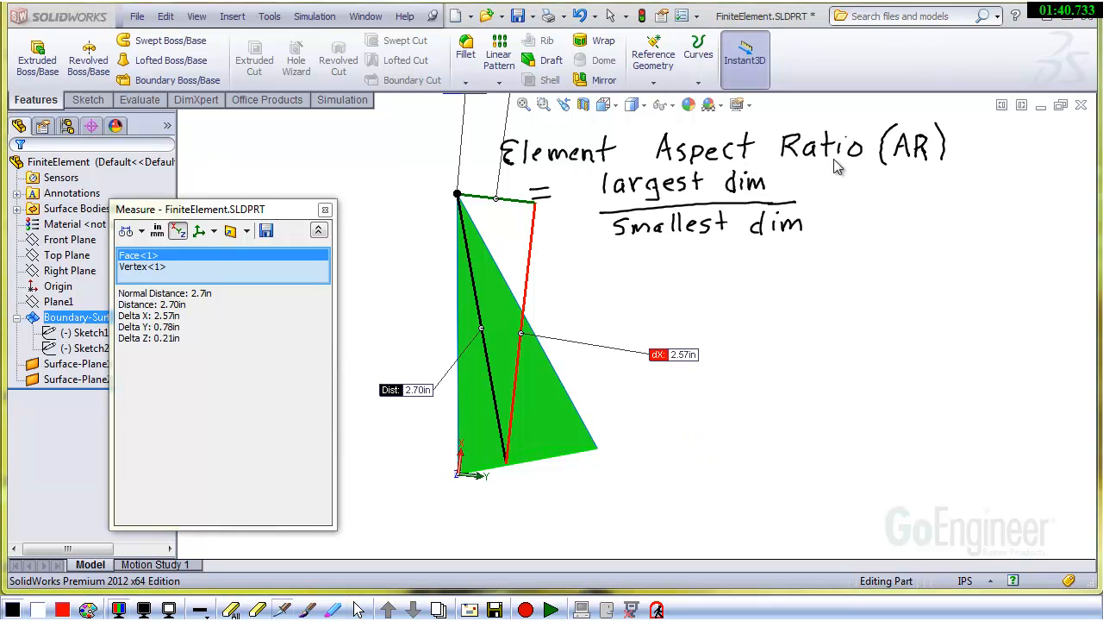
pyautogui.moveTo(716, 203)
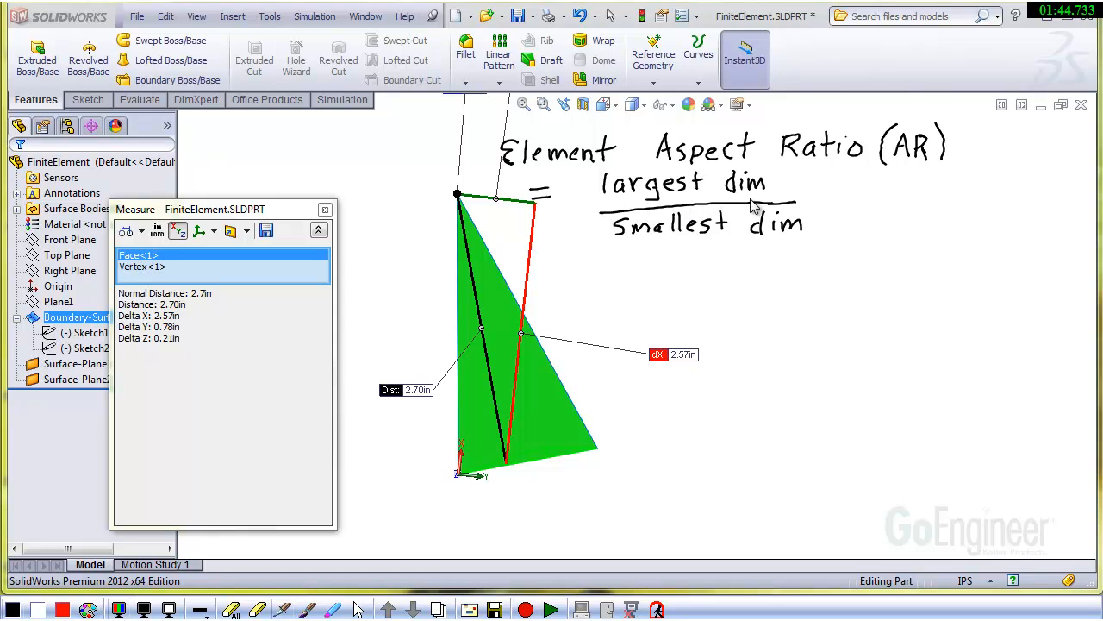
pyautogui.moveTo(793, 246)
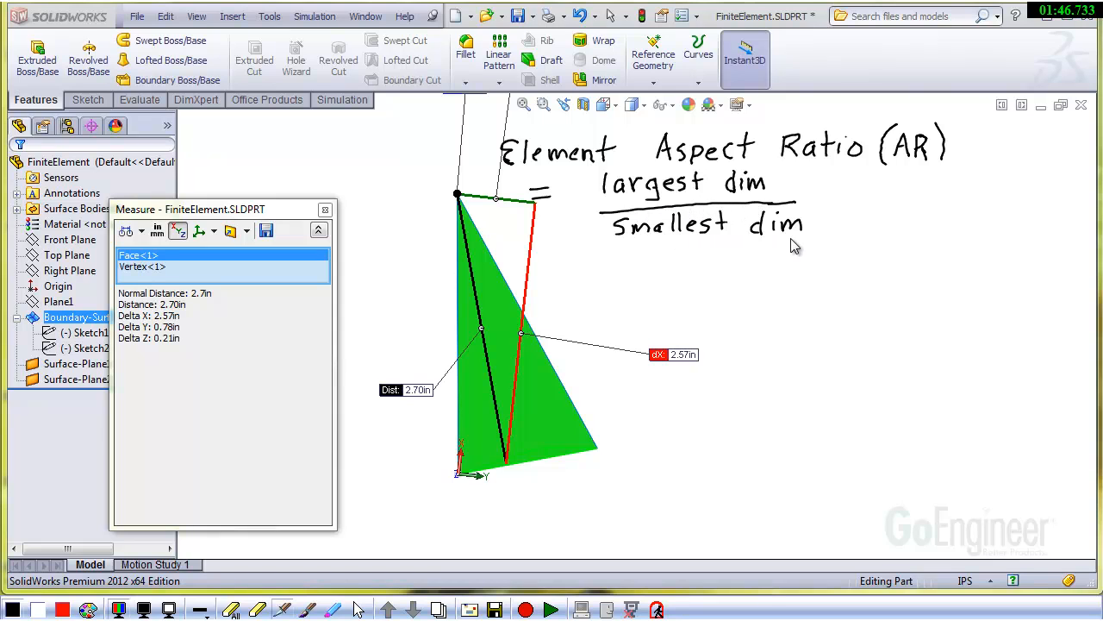
pyautogui.moveTo(516, 282)
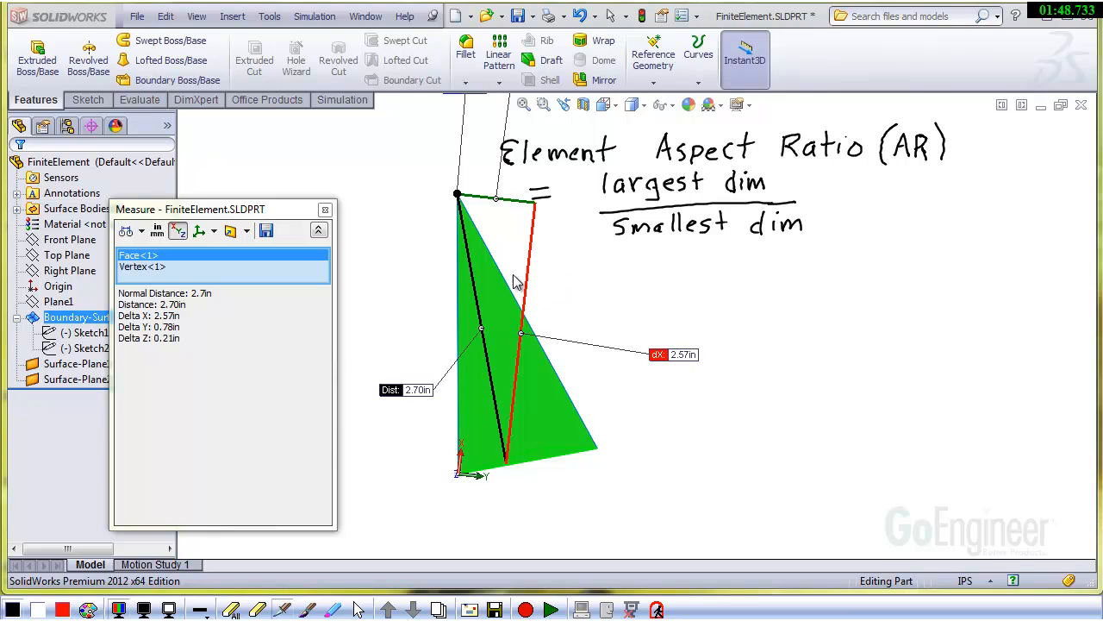
pyautogui.moveTo(496, 443)
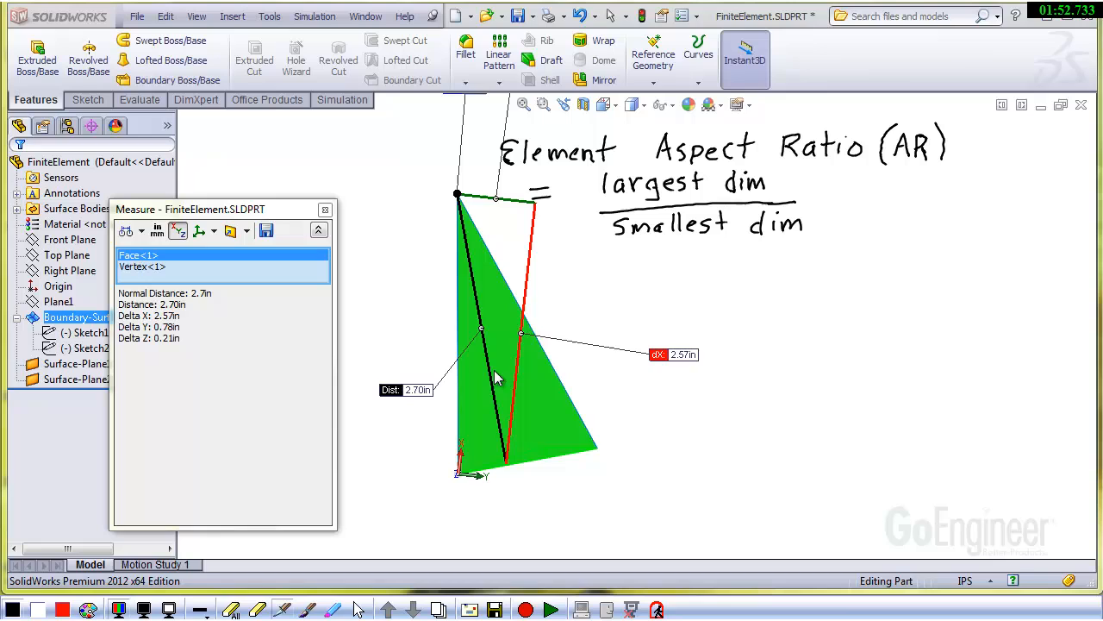
pyautogui.moveTo(457, 444)
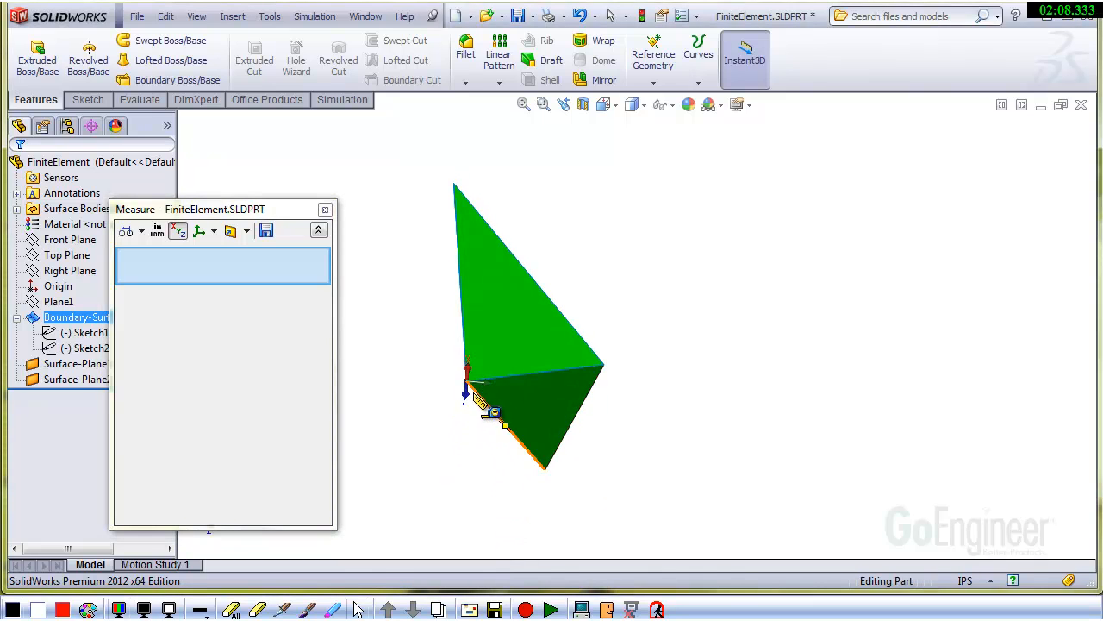
# Step: Measure another face-to-vertex distance and note 1.27 as the smallest dimension
pyautogui.click(467, 381)
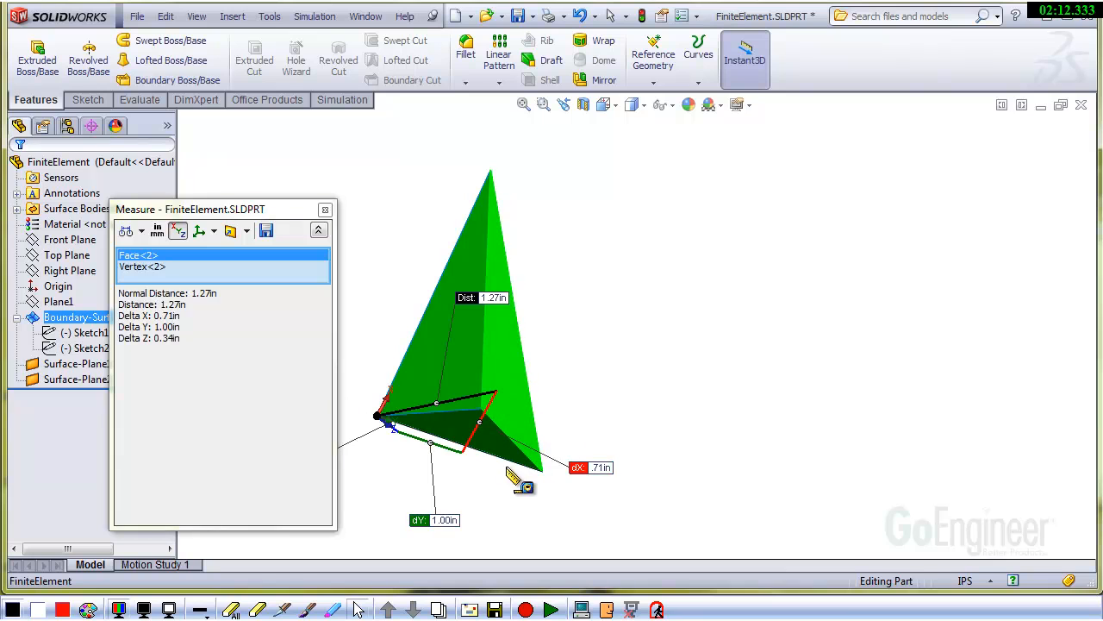
pyautogui.moveTo(460, 315)
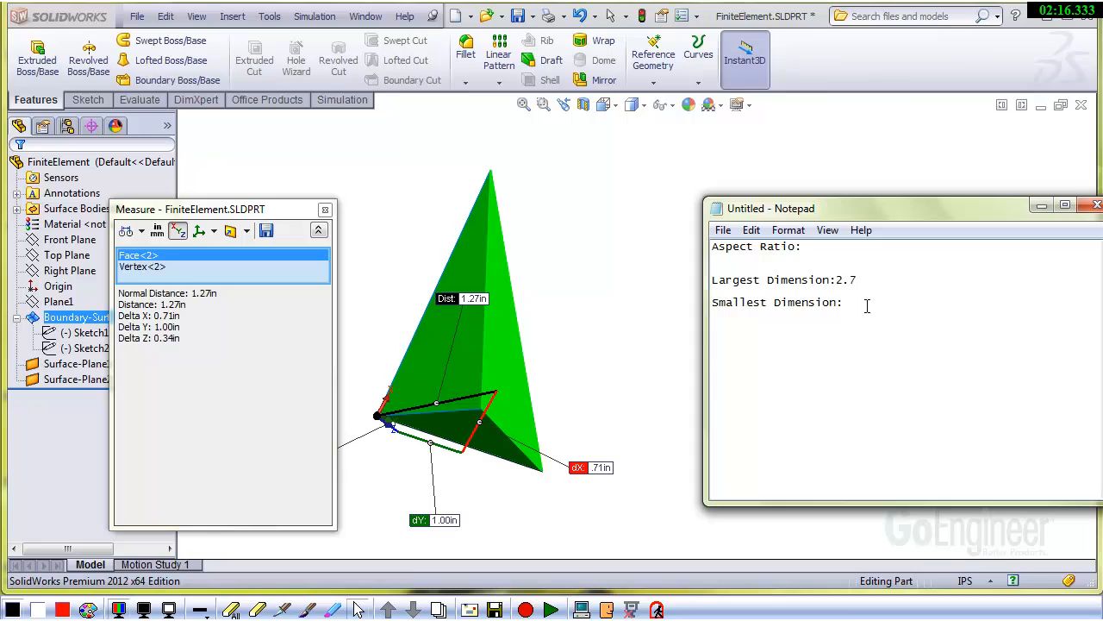
pyautogui.write('1.')
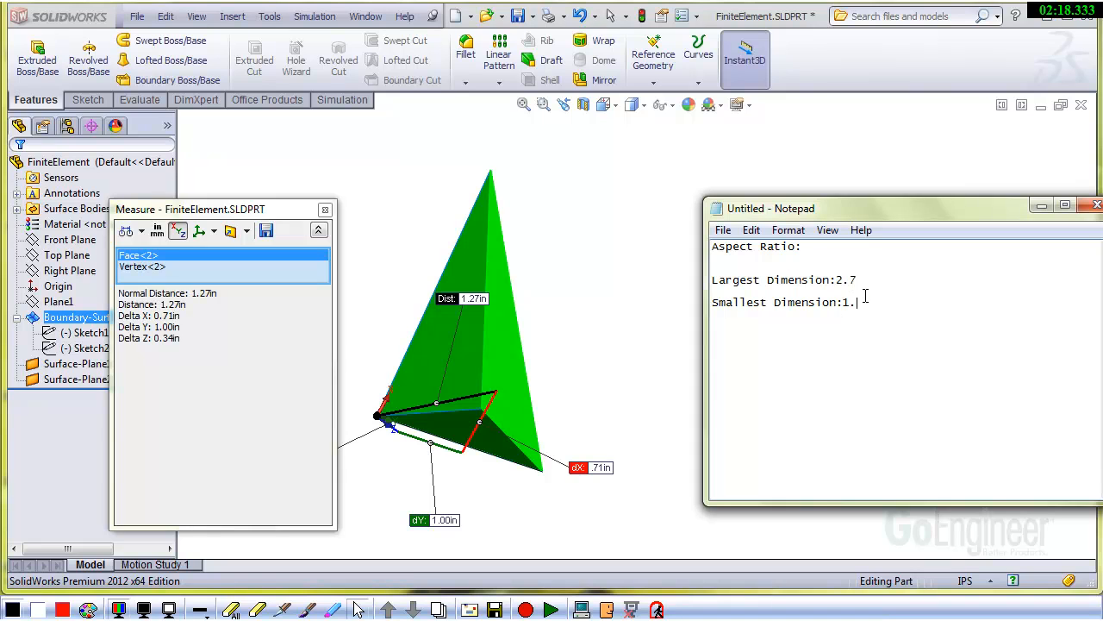
pyautogui.write('27')
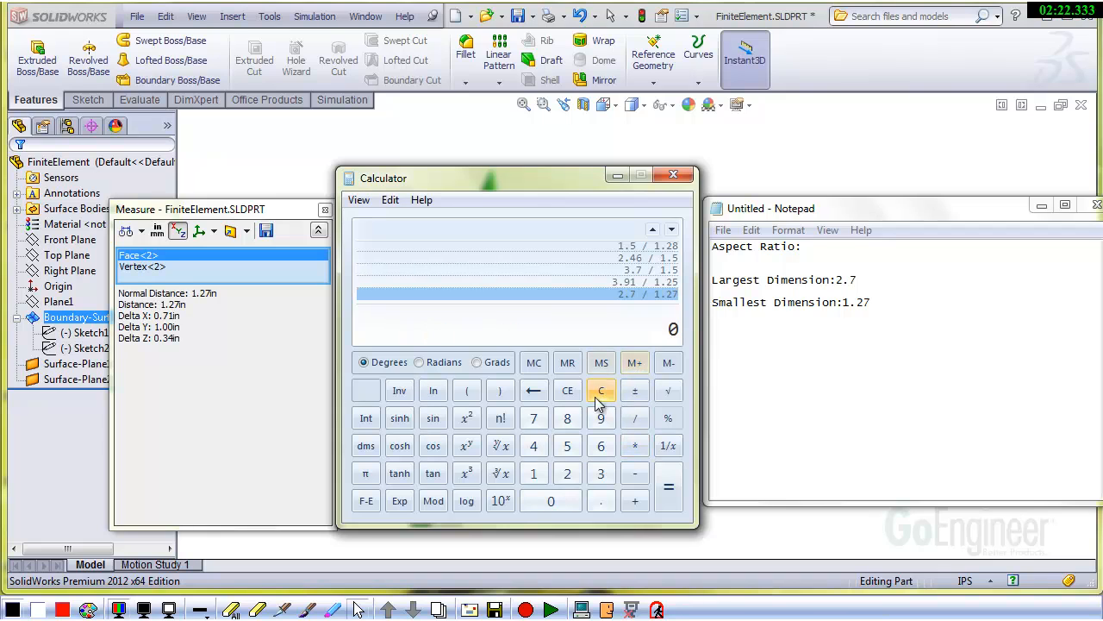
# Step: Compute 2.7 / 1.27 ≈ 2.126 in Calculator, then minimize it
pyautogui.click(601, 389)
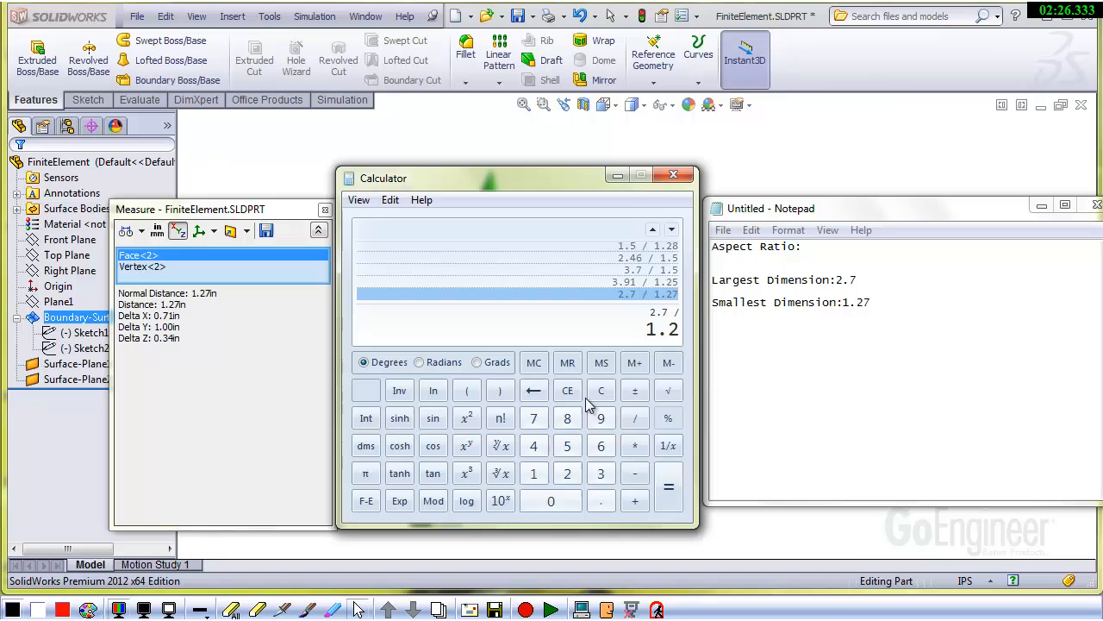
pyautogui.click(668, 487)
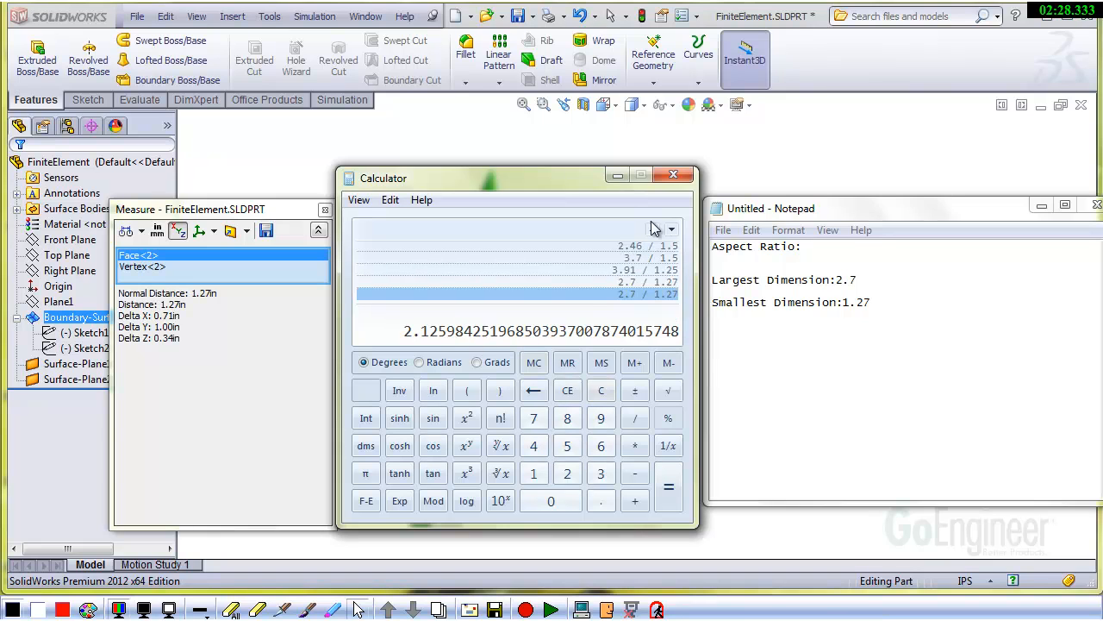
pyautogui.moveTo(616, 175)
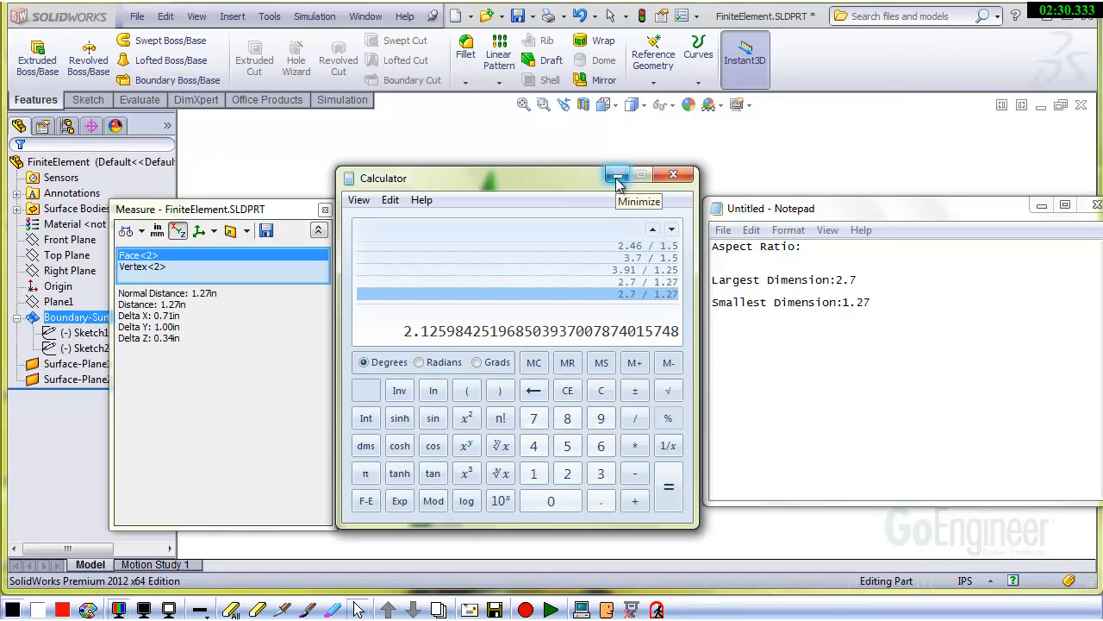
pyautogui.click(617, 175)
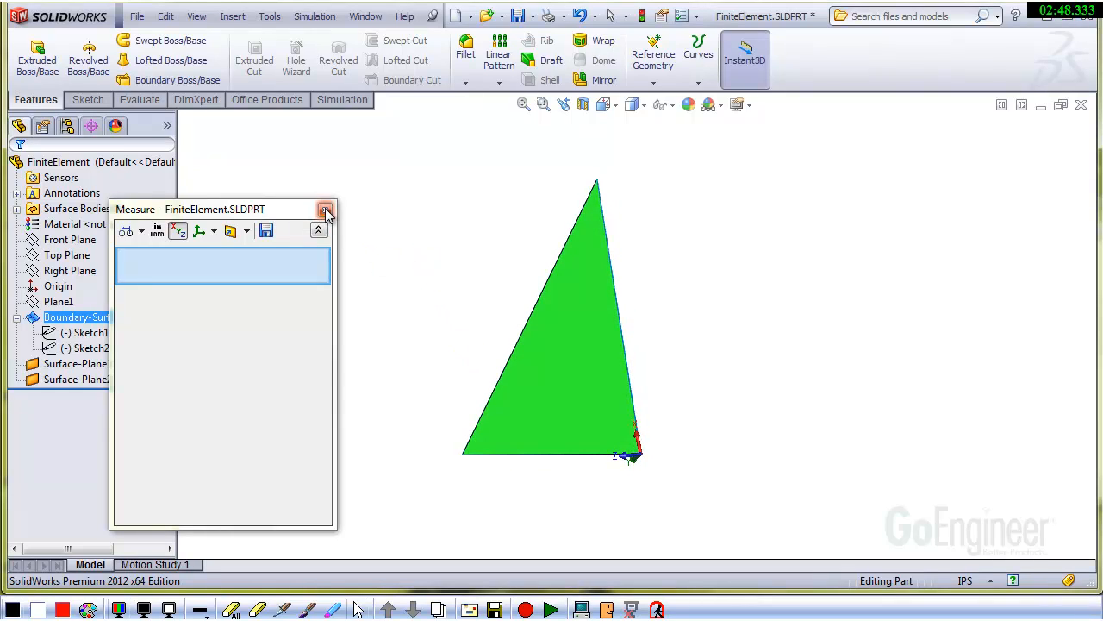
# Step: Close the Measure panel
pyautogui.click(326, 210)
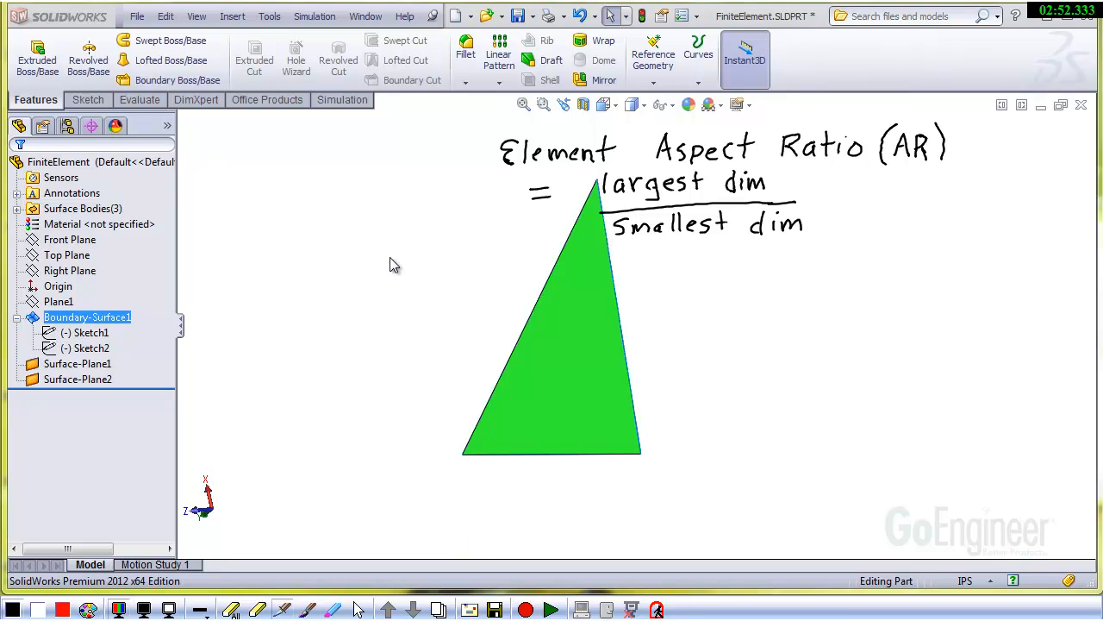
pyautogui.moveTo(647, 289)
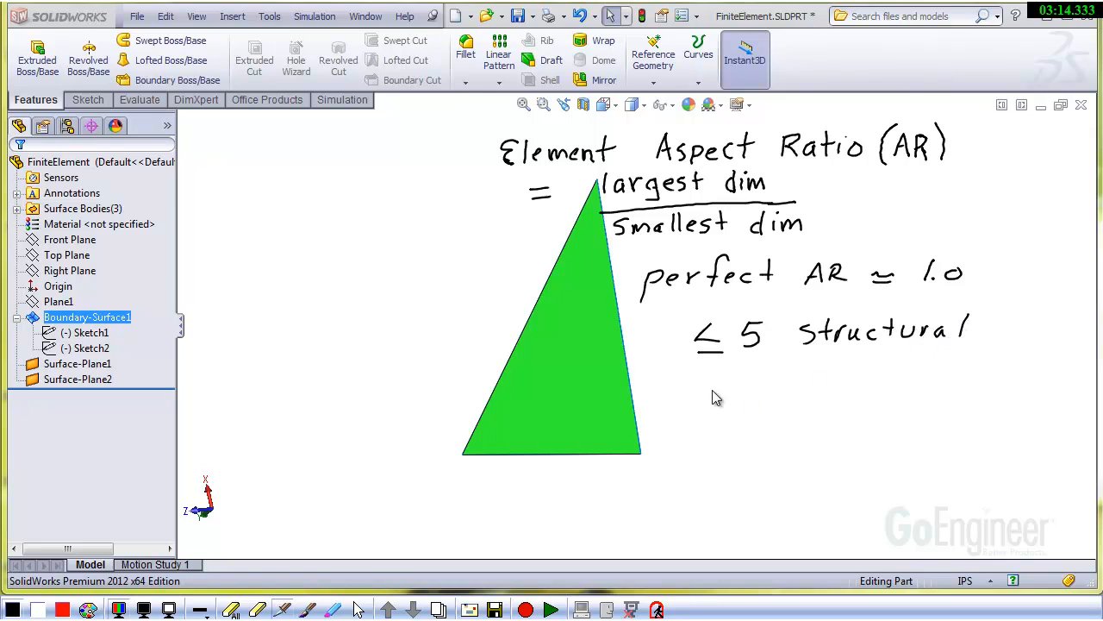
pyautogui.moveTo(715, 399)
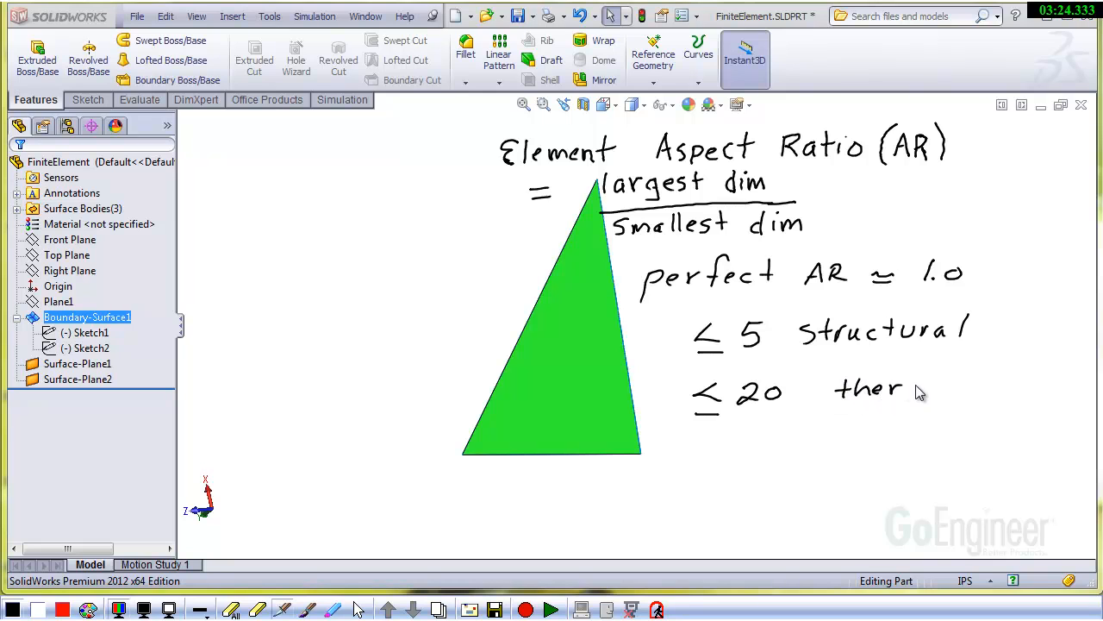
pyautogui.moveTo(957, 384)
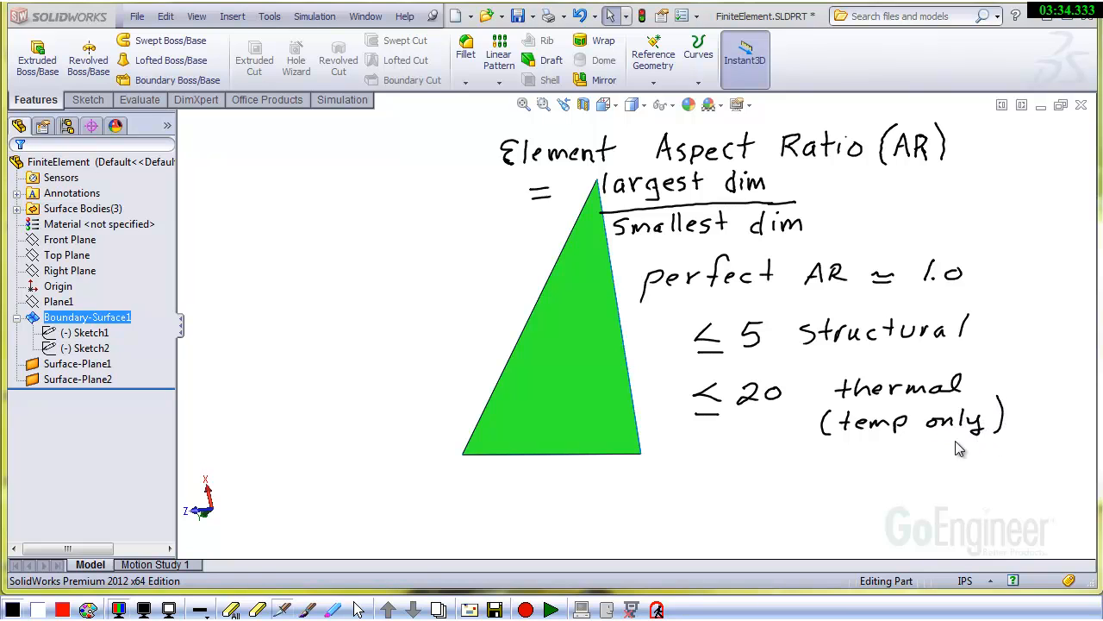
pyautogui.moveTo(808, 413)
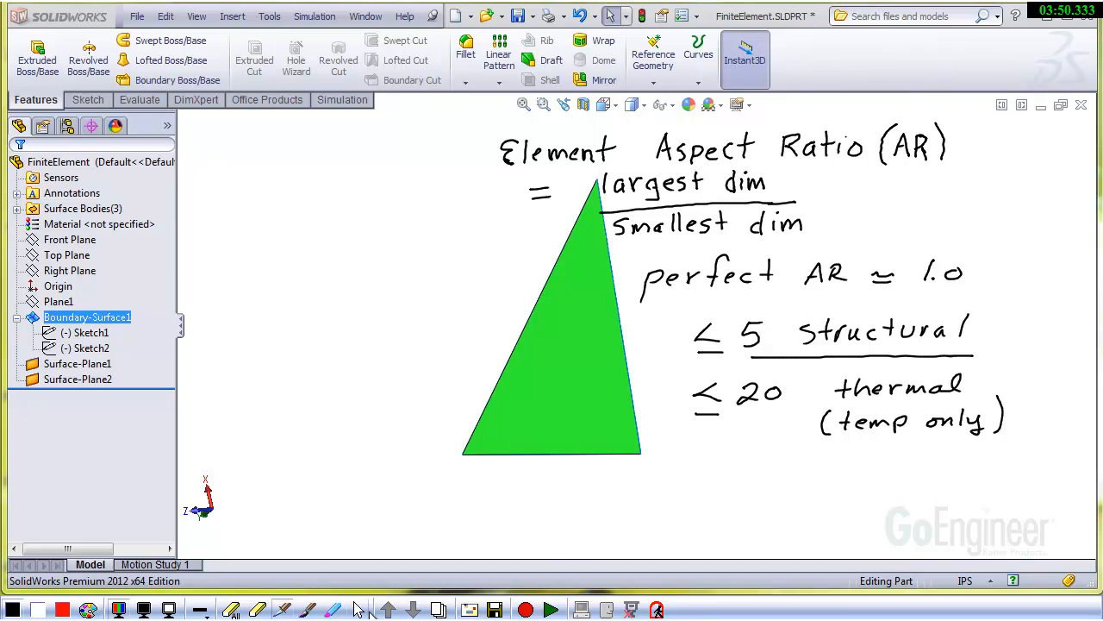
# Step: Switch to Support_B_01SX03 and show Study 1's Mesh Quality1 aspect-ratio plot
pyautogui.click(366, 15)
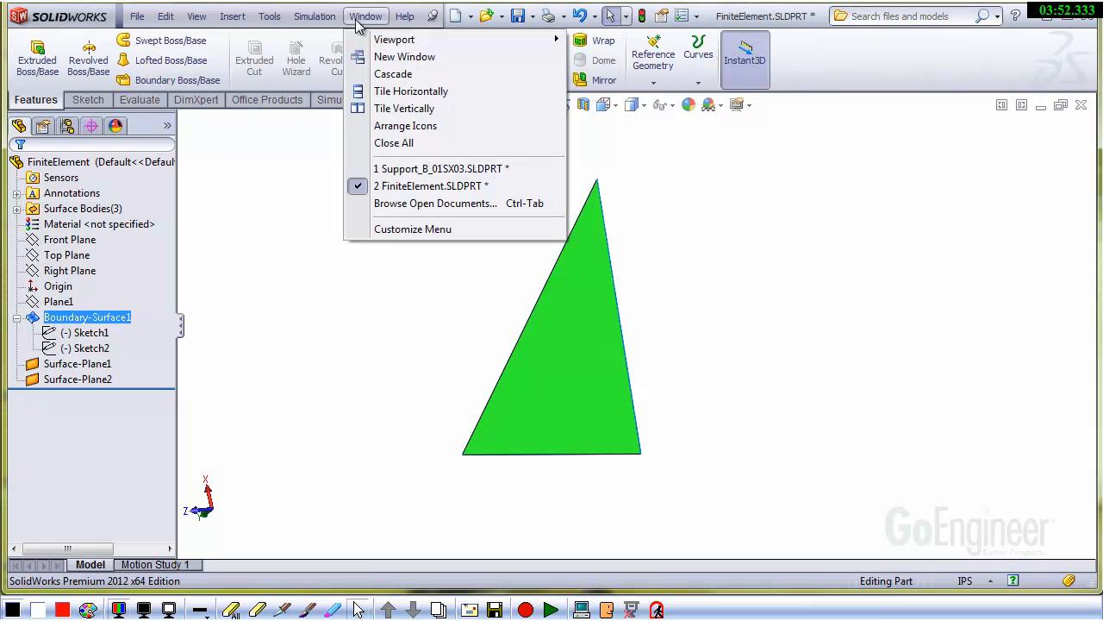
pyautogui.click(441, 168)
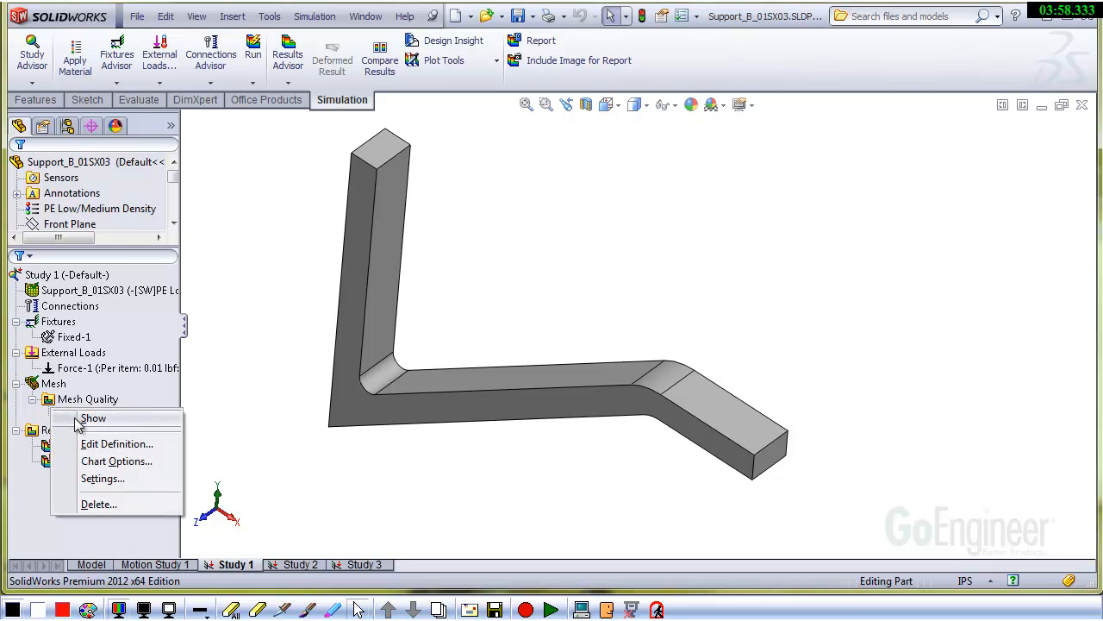
pyautogui.click(93, 418)
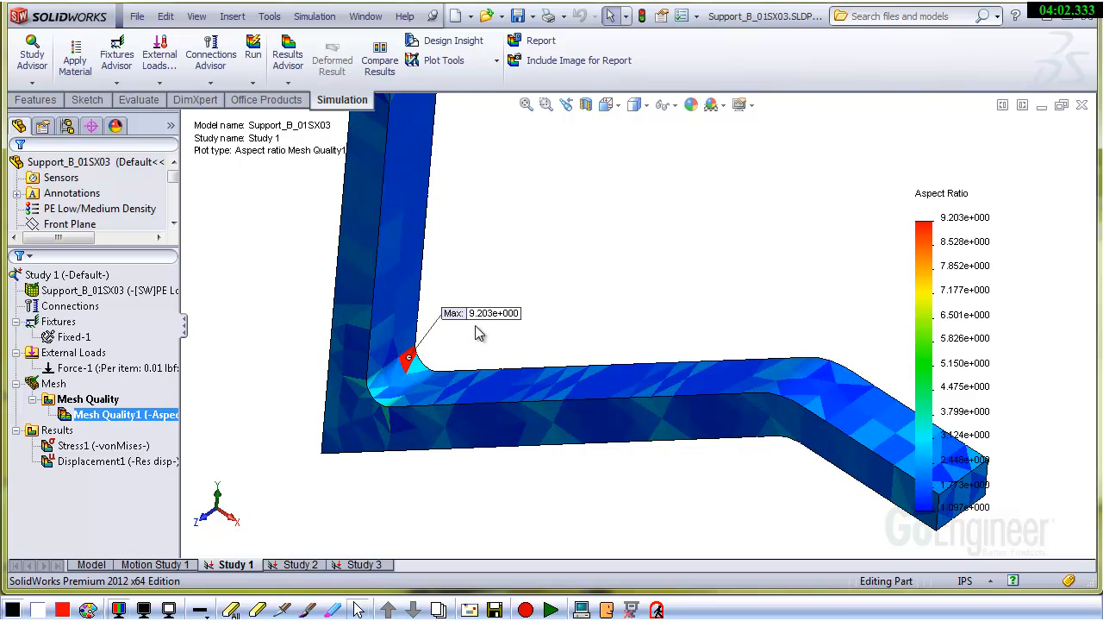
pyautogui.moveTo(362, 556)
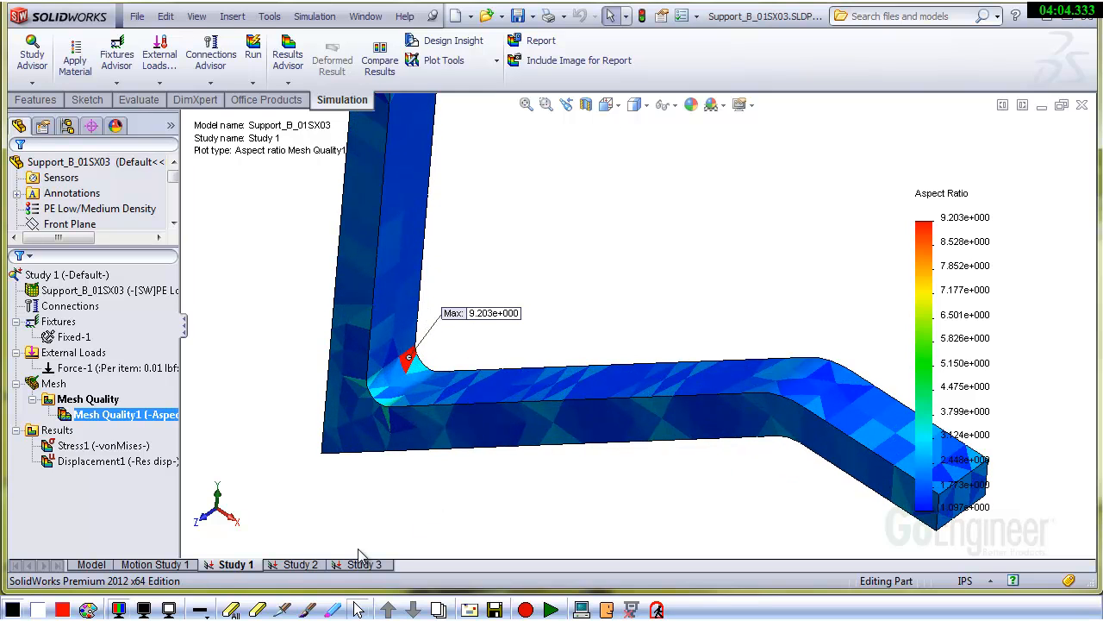
# Step: Switch to Study 3 and show its Mesh Quality1 plot, peaking at 4.6
pyautogui.click(363, 563)
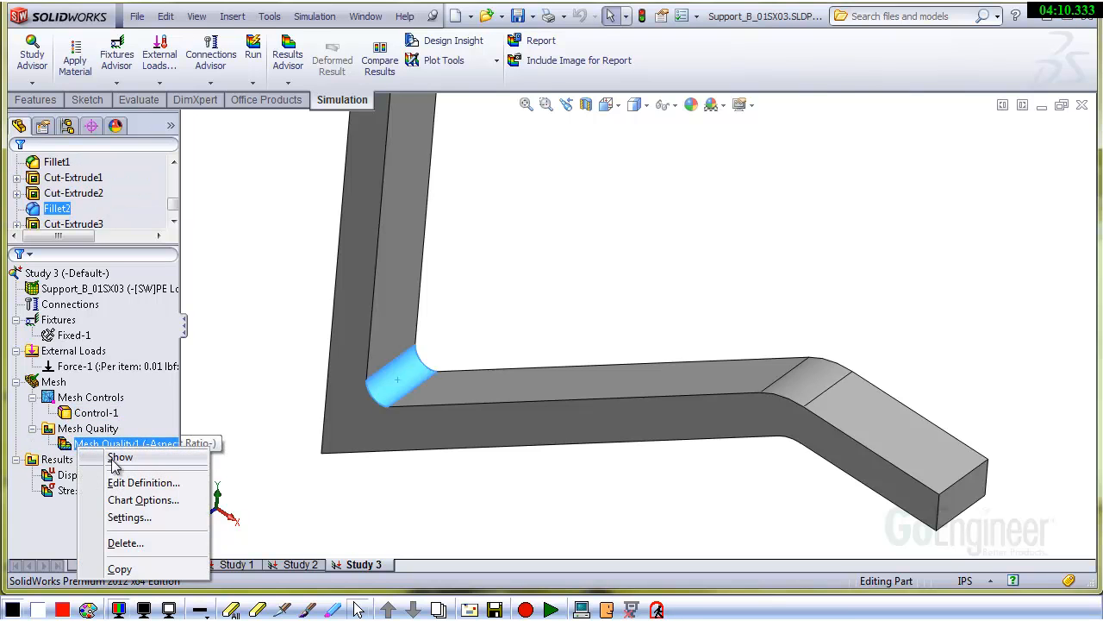
pyautogui.click(121, 457)
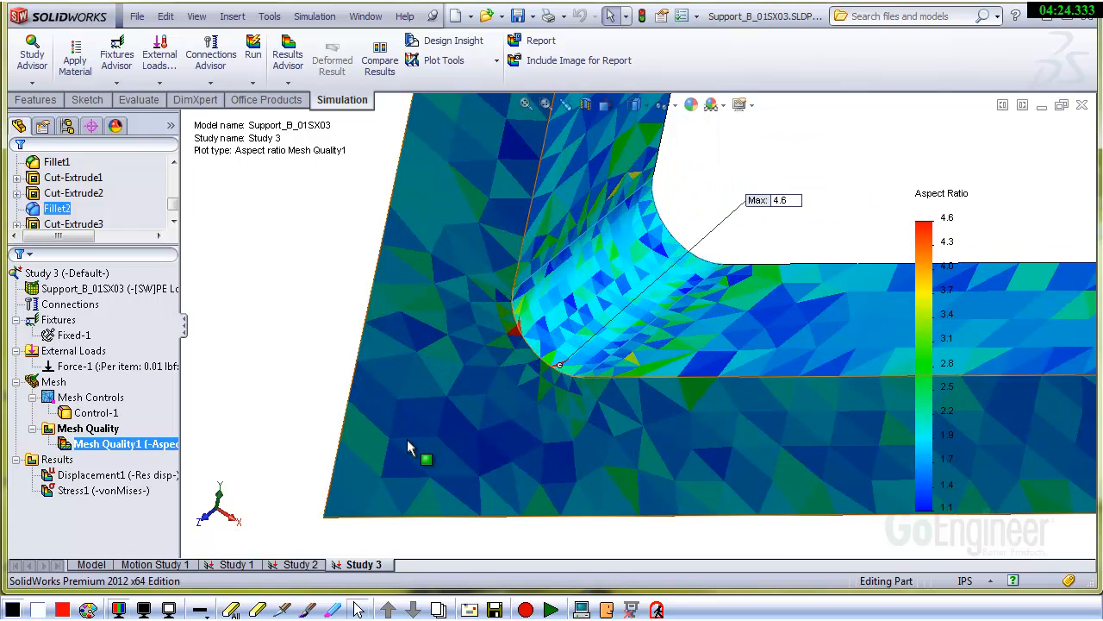
# Step: Show Study 3's Stress1 von Mises plot, maximum 11.359 psi
pyautogui.rightClick(74, 489)
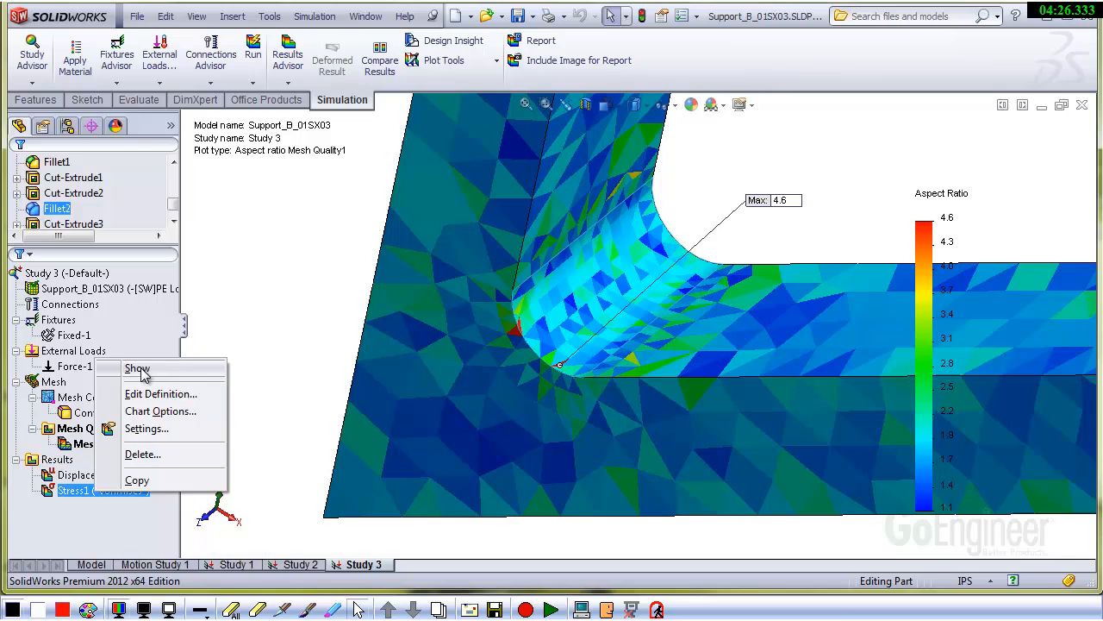
pyautogui.click(137, 369)
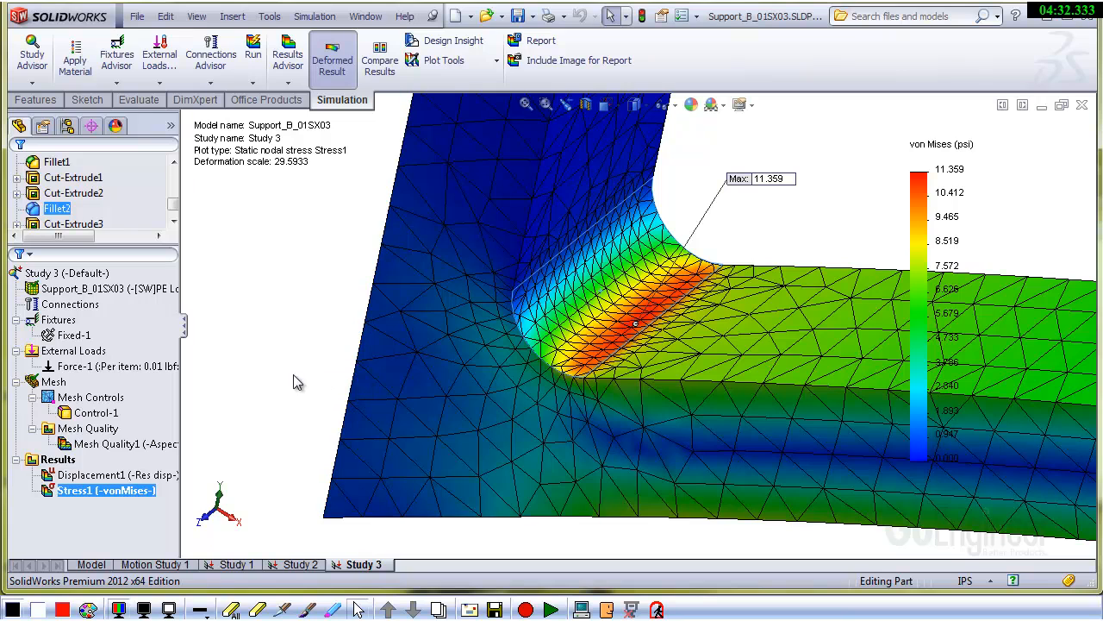
pyautogui.rightClick(54, 381)
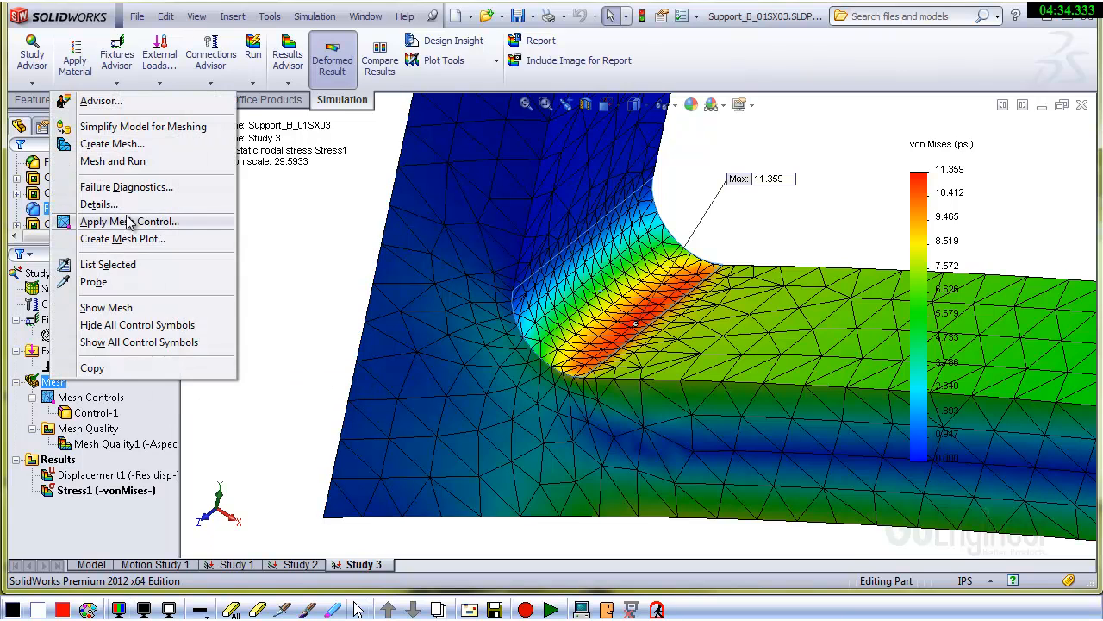
pyautogui.click(98, 203)
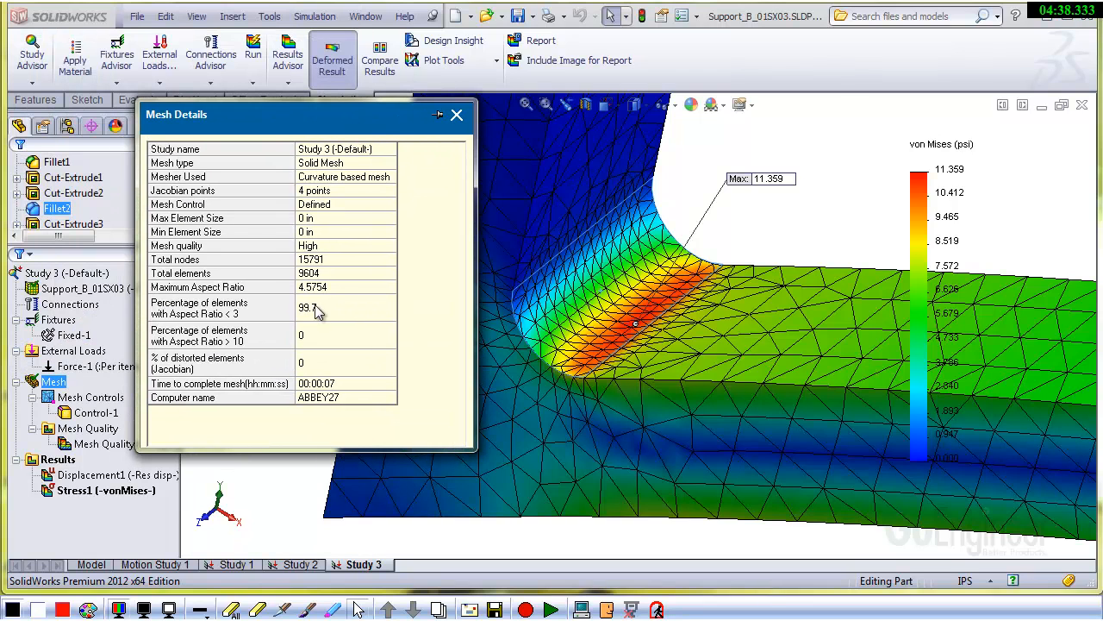
pyautogui.moveTo(175, 326)
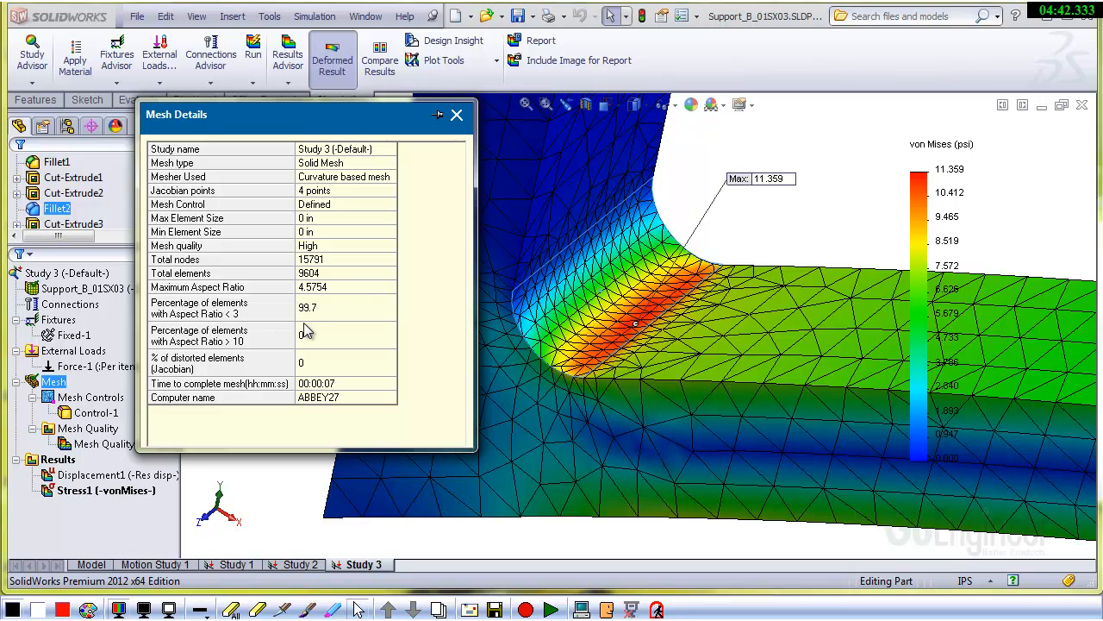
pyautogui.moveTo(326, 317)
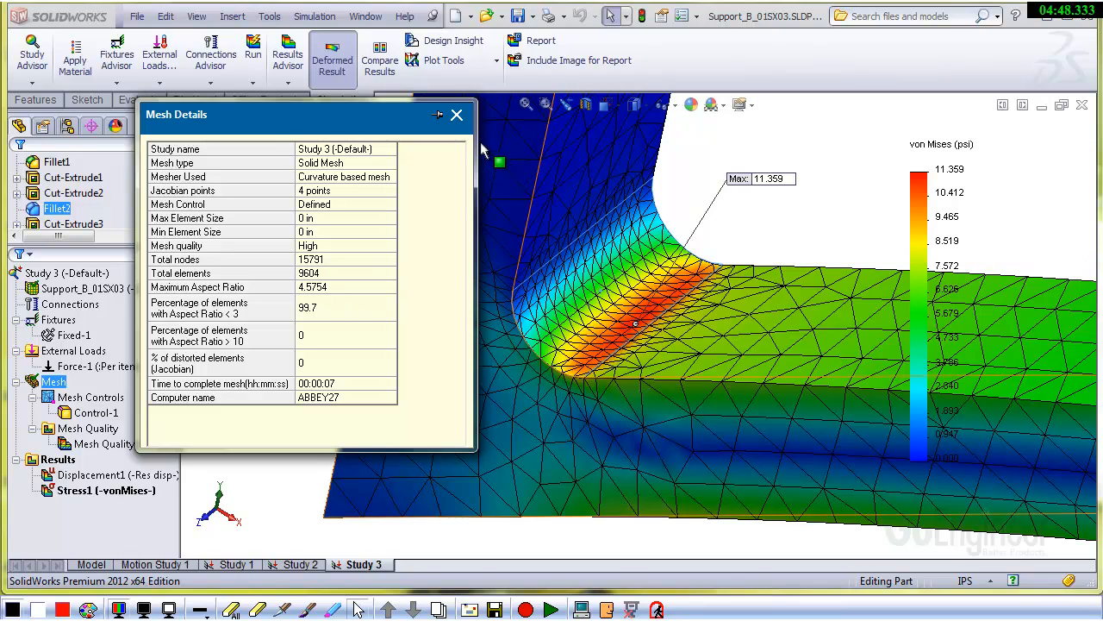
pyautogui.click(457, 114)
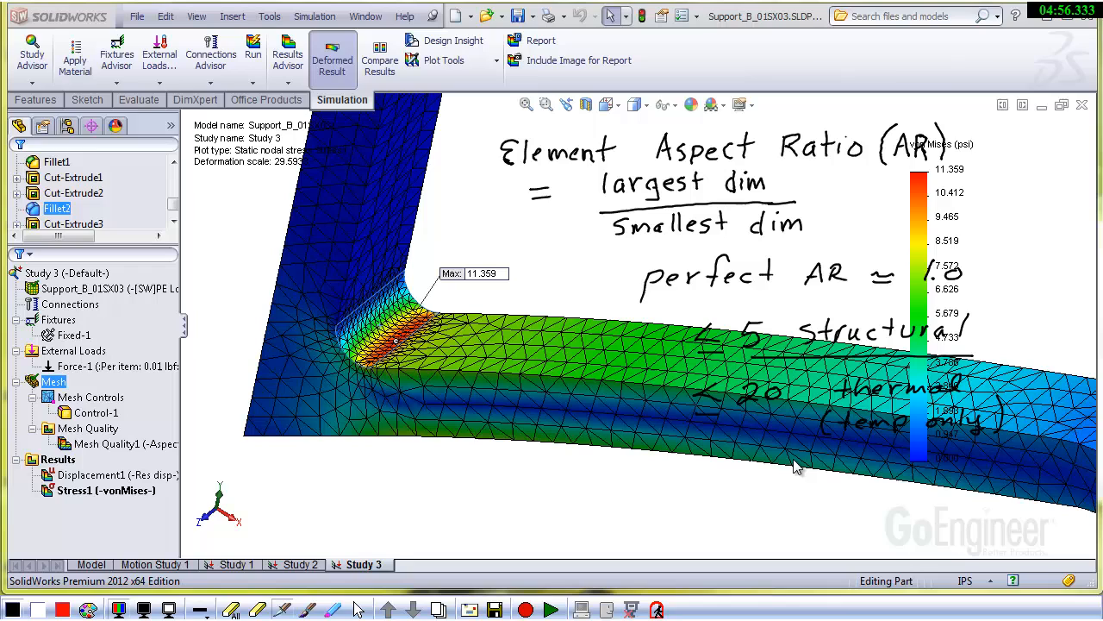
pyautogui.moveTo(551, 418)
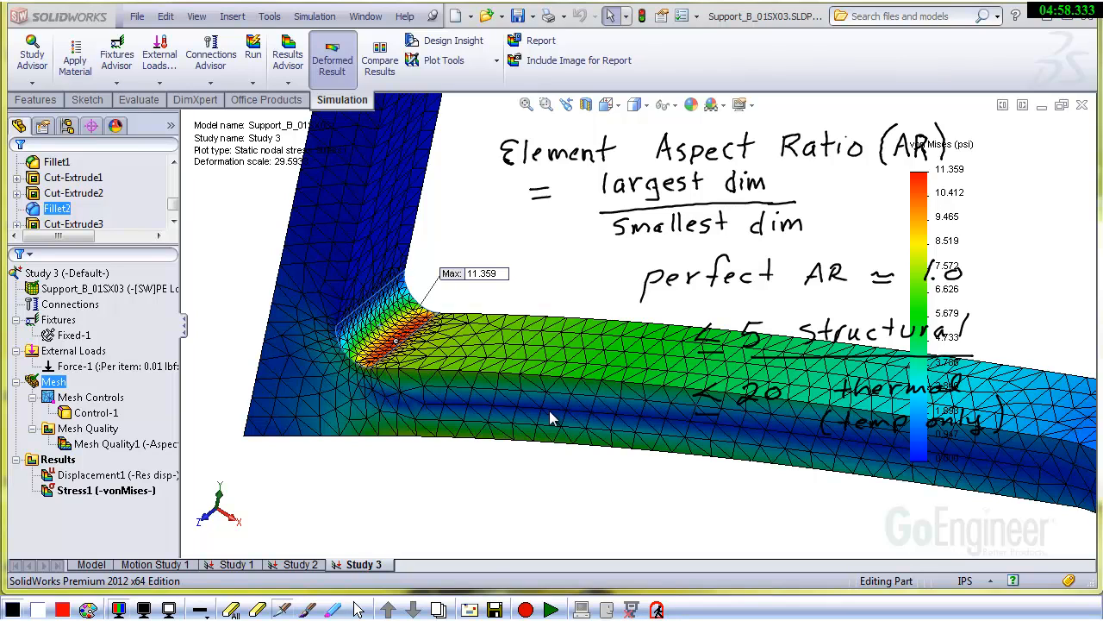
pyautogui.moveTo(373, 326)
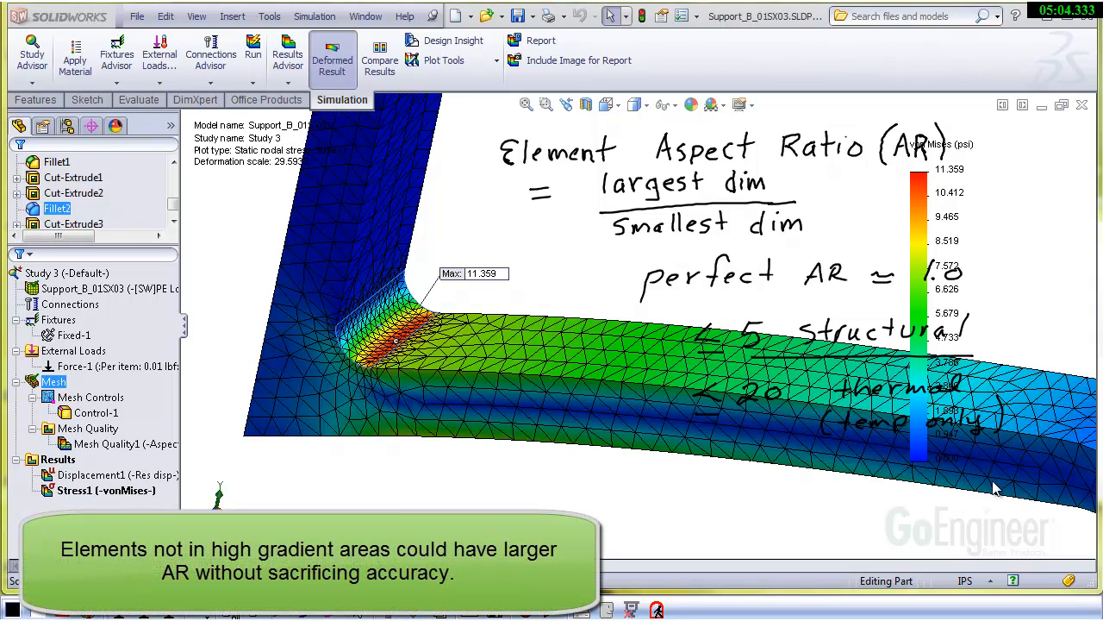
pyautogui.moveTo(338, 262)
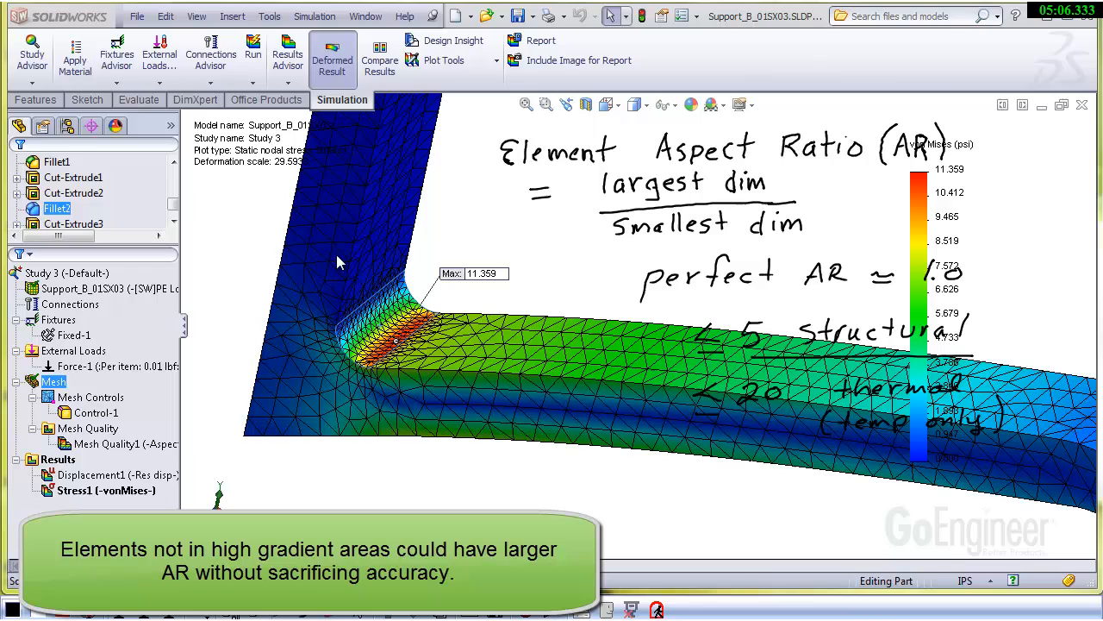
pyautogui.moveTo(382, 159)
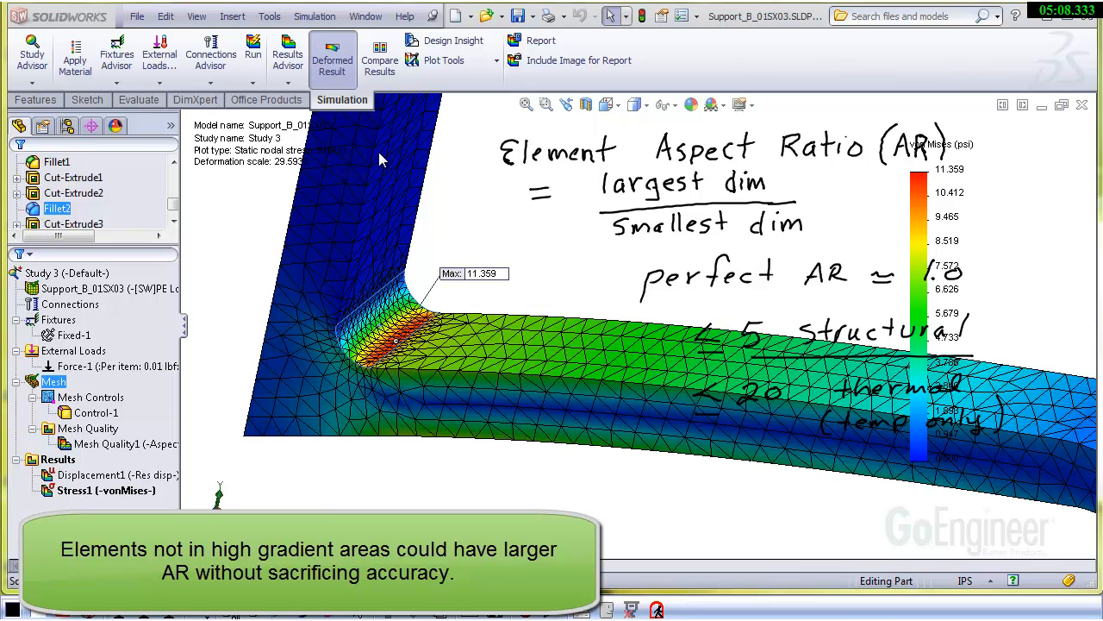
pyautogui.moveTo(615, 414)
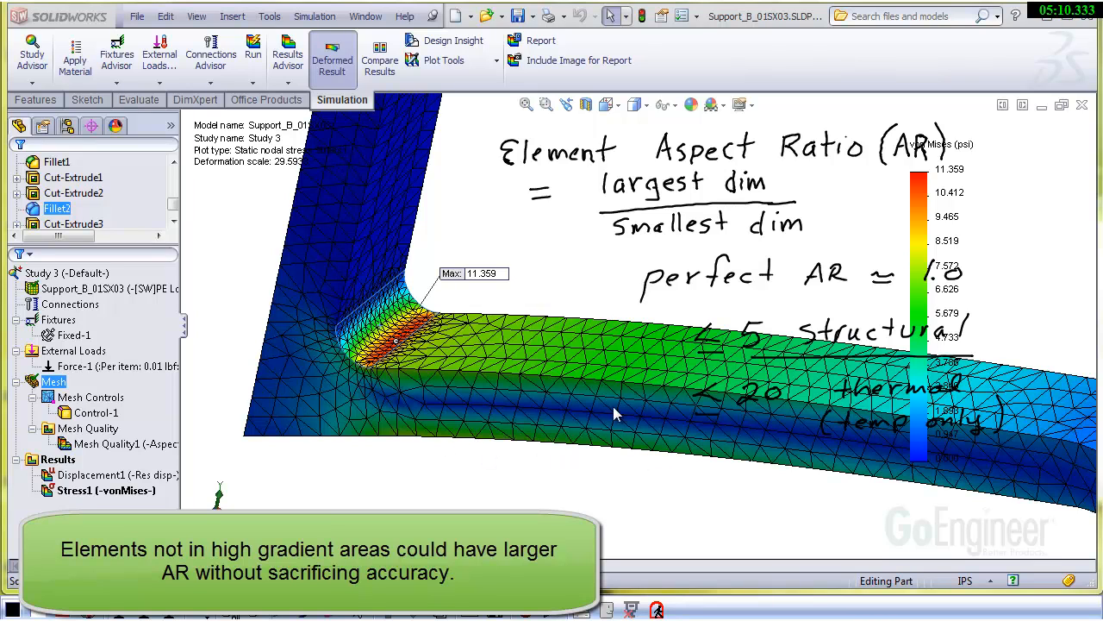
pyautogui.moveTo(647, 349)
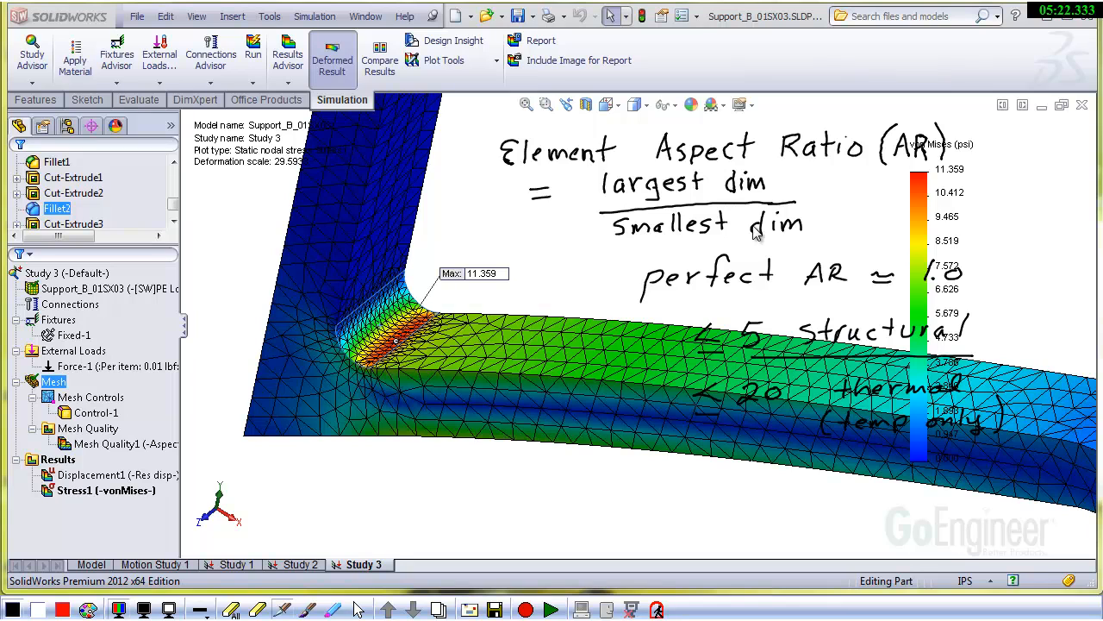
pyautogui.moveTo(862, 295)
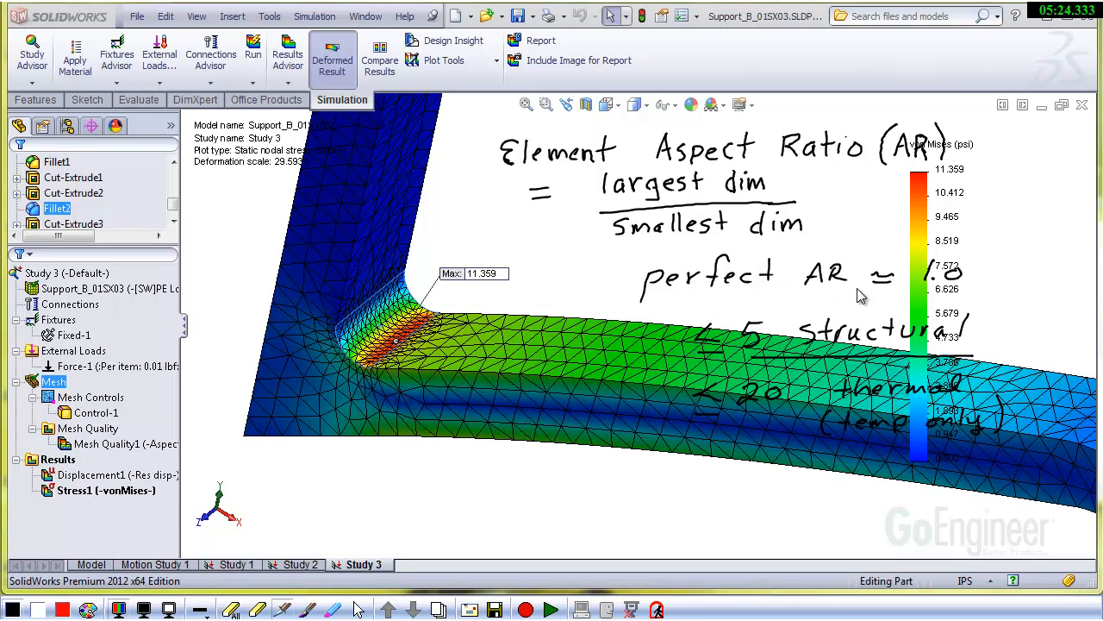
pyautogui.moveTo(767, 315)
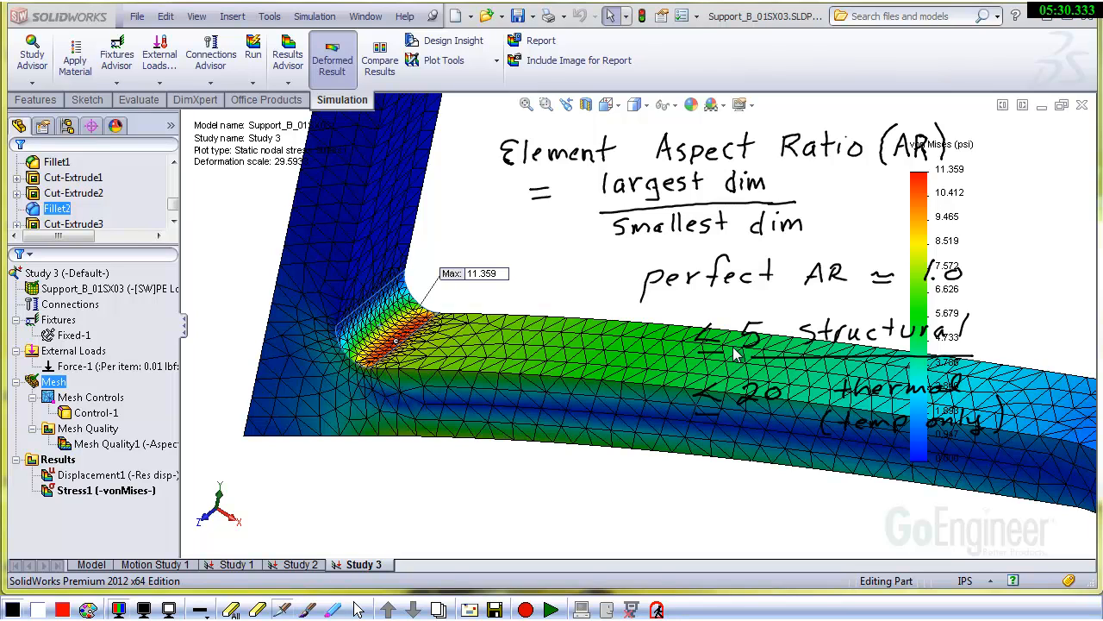
pyautogui.moveTo(815, 419)
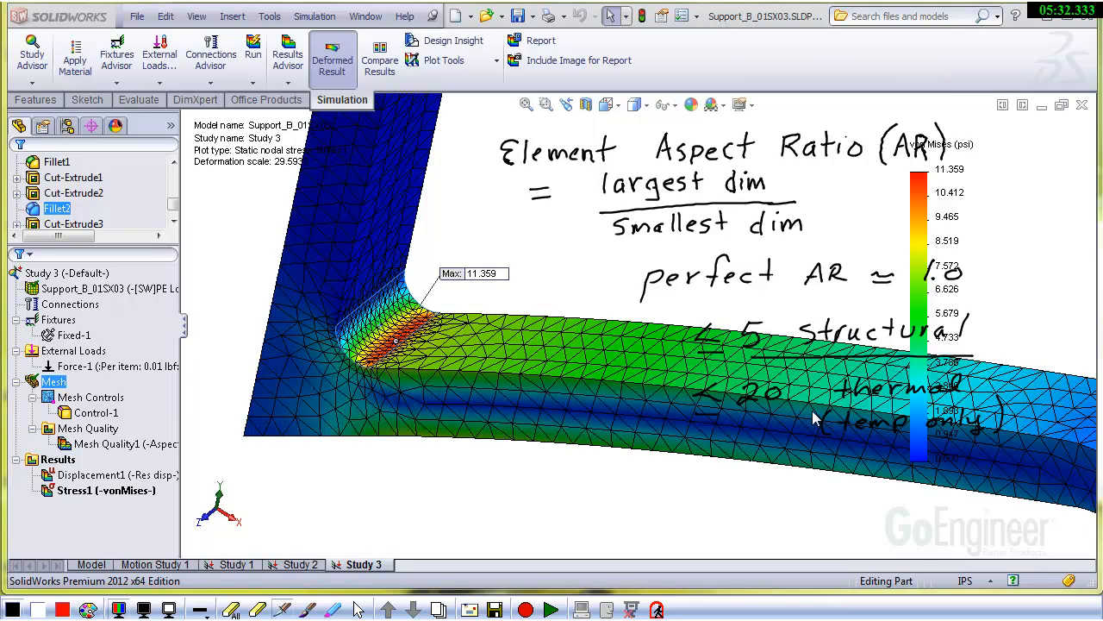
pyautogui.moveTo(867, 431)
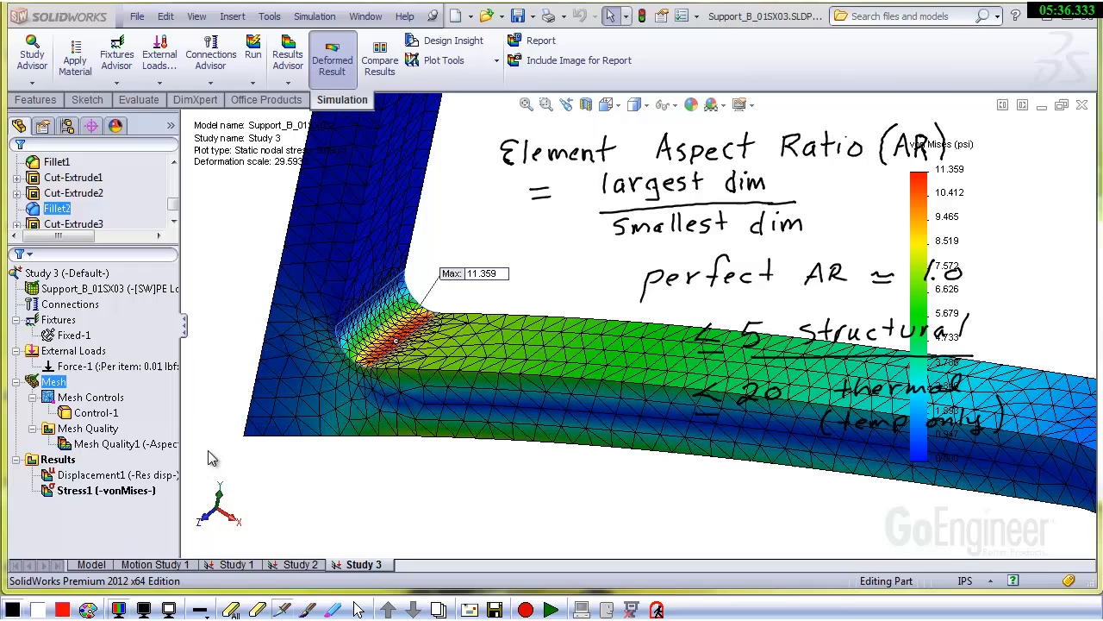
pyautogui.moveTo(56, 385)
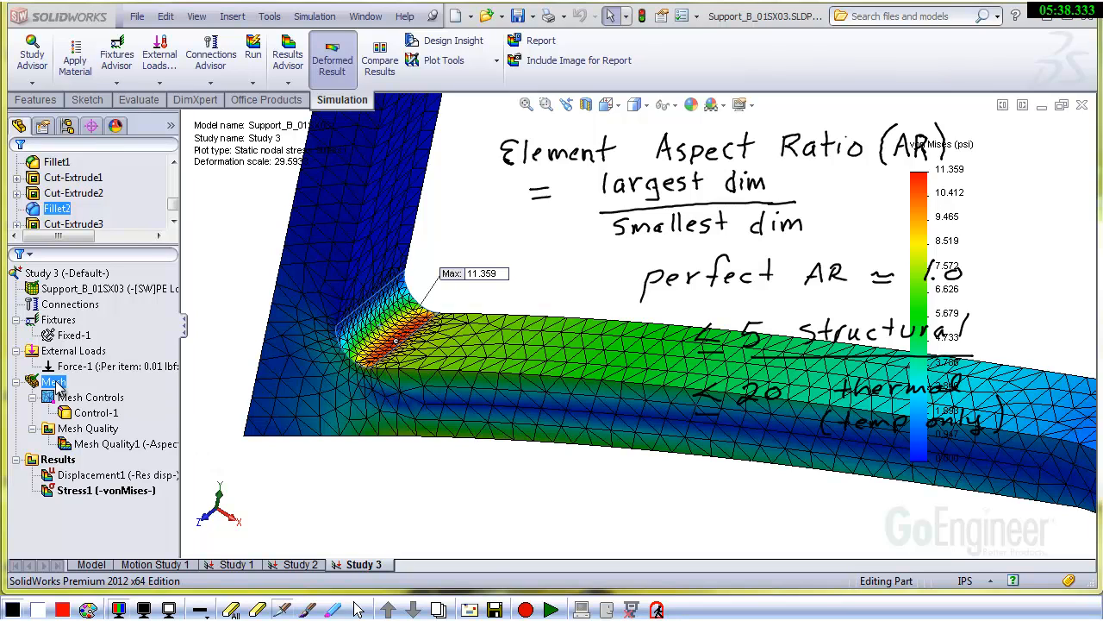